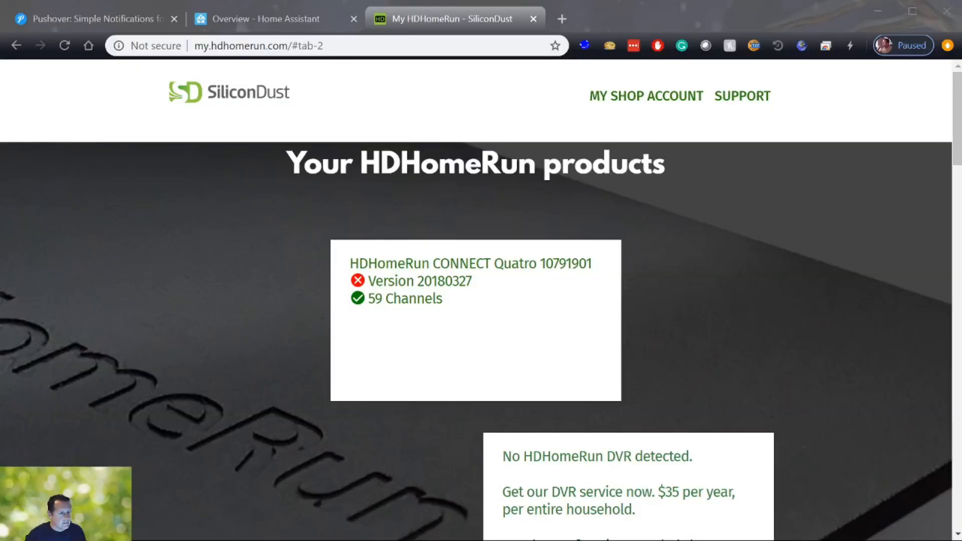
mouse_move(18, 156)
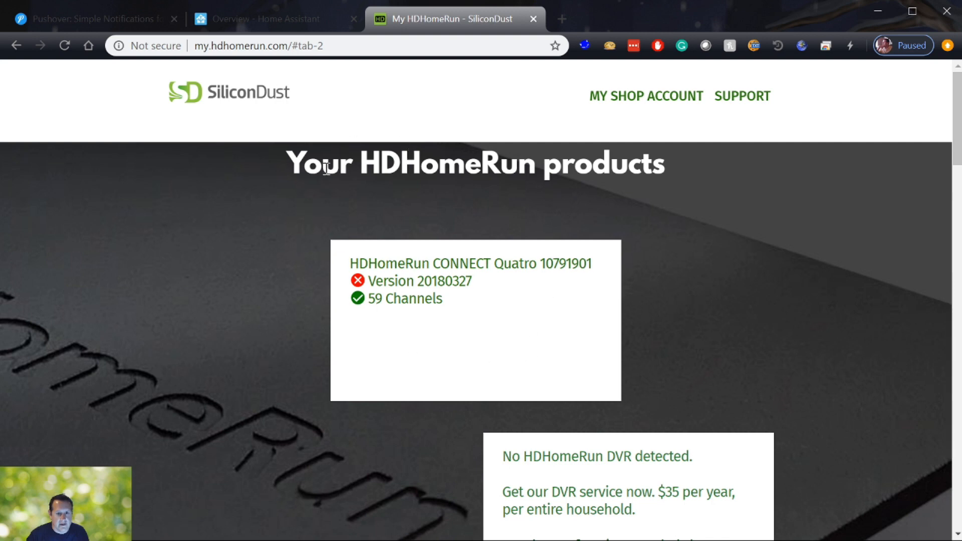
mouse_move(521, 296)
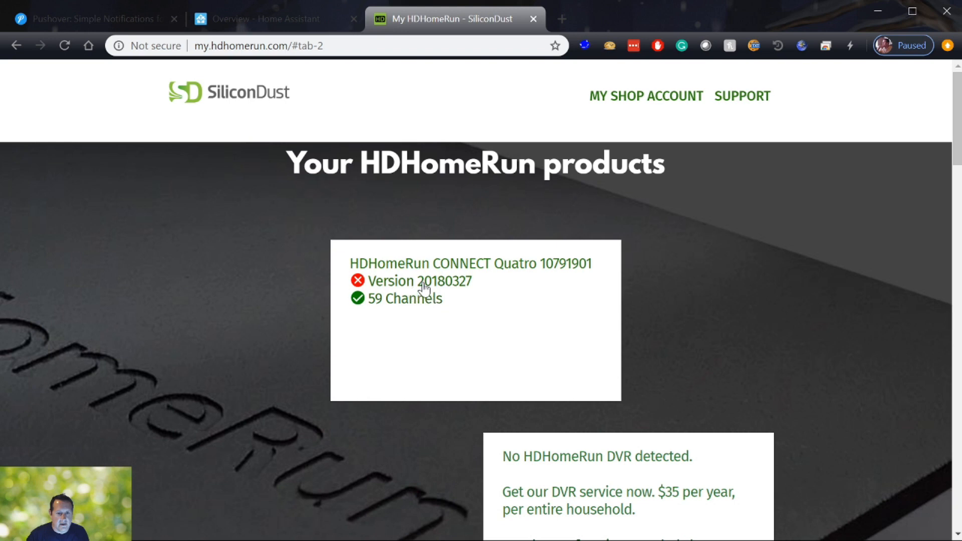
mouse_move(429, 293)
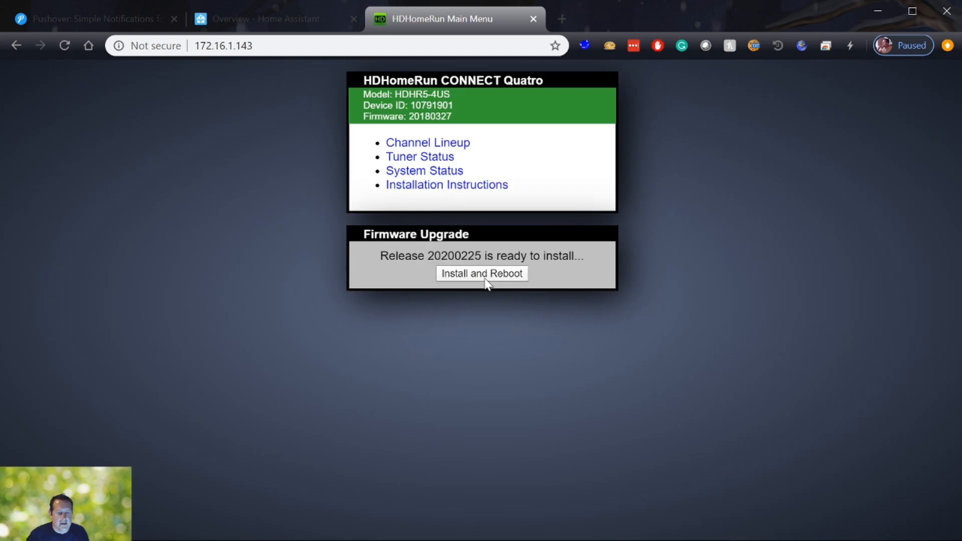
Install firmware 20200225 on the CONNECT Quatro tuner and reboot it
click(481, 274)
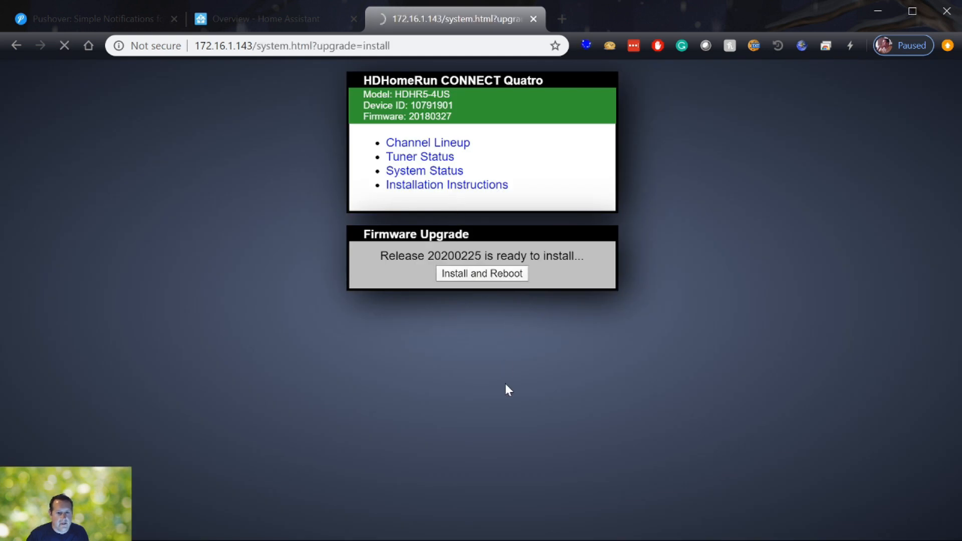
click(481, 273)
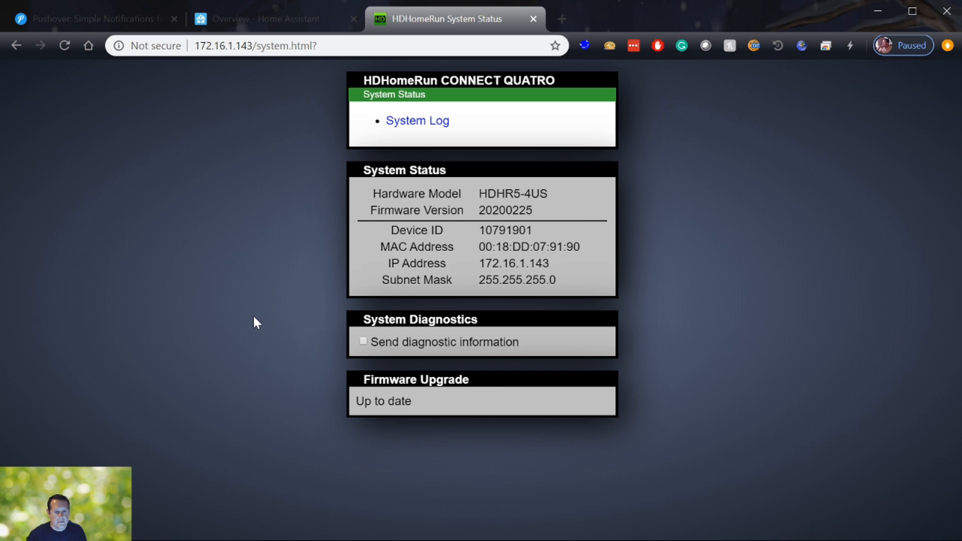
mouse_move(295, 315)
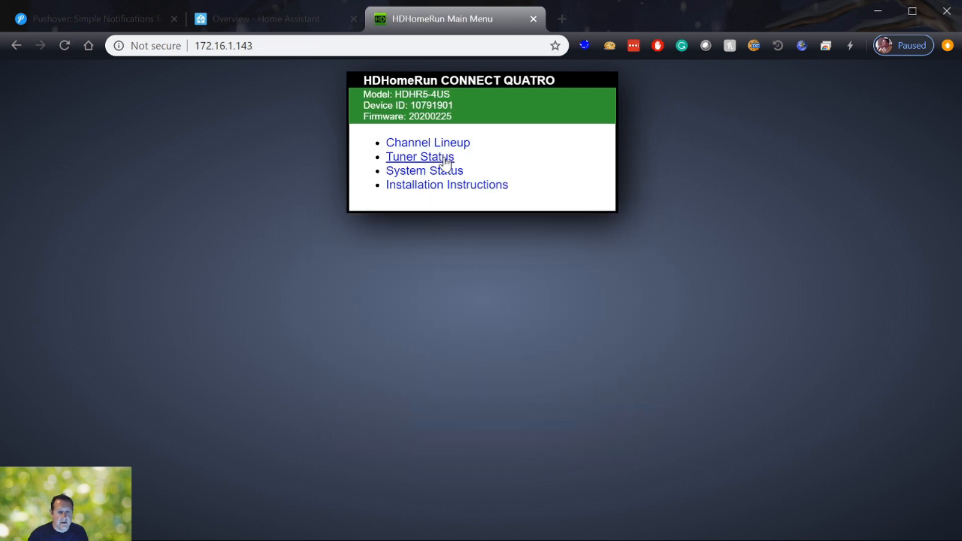
Check tuner status, then scroll through the Channel Lineup's 59 antenna channels
click(419, 157)
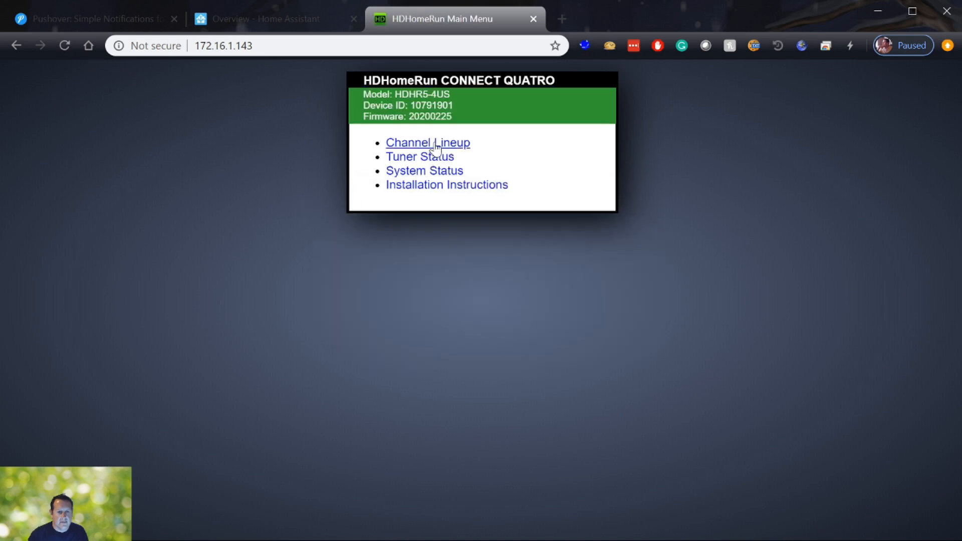
click(427, 142)
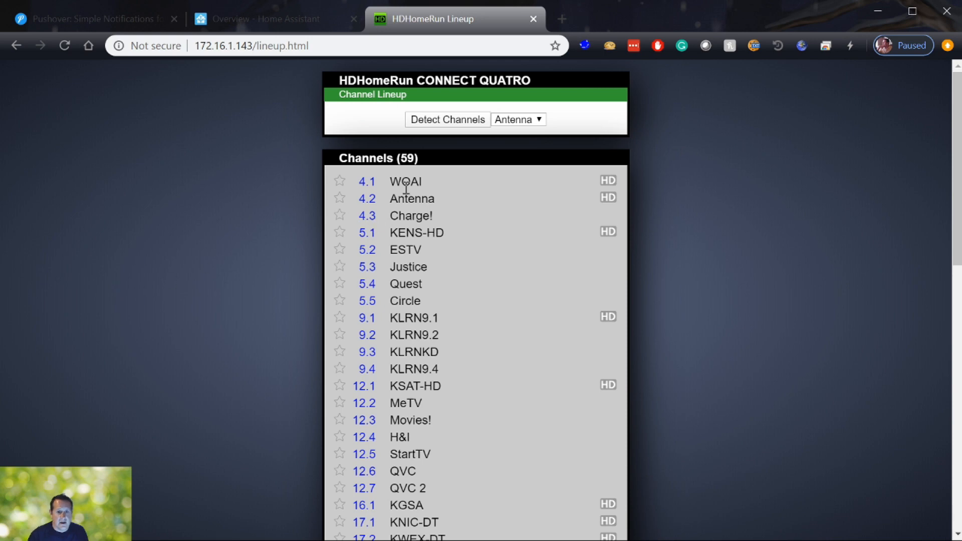
mouse_move(420, 181)
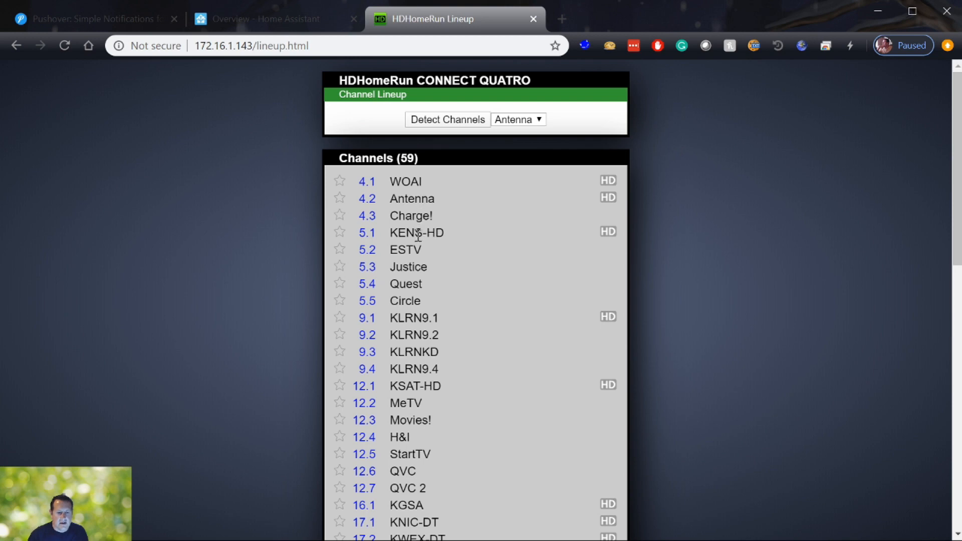
scroll(down, 3)
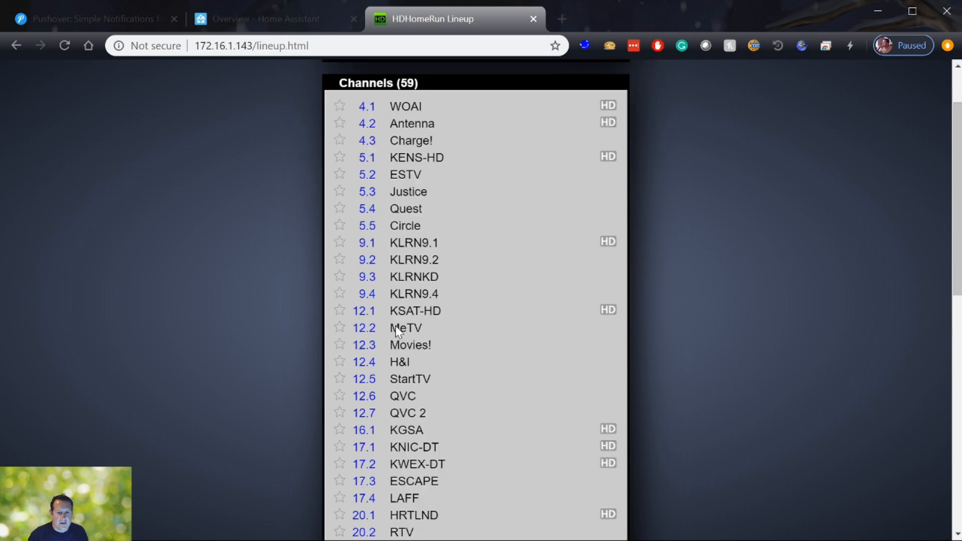
scroll(down, 3)
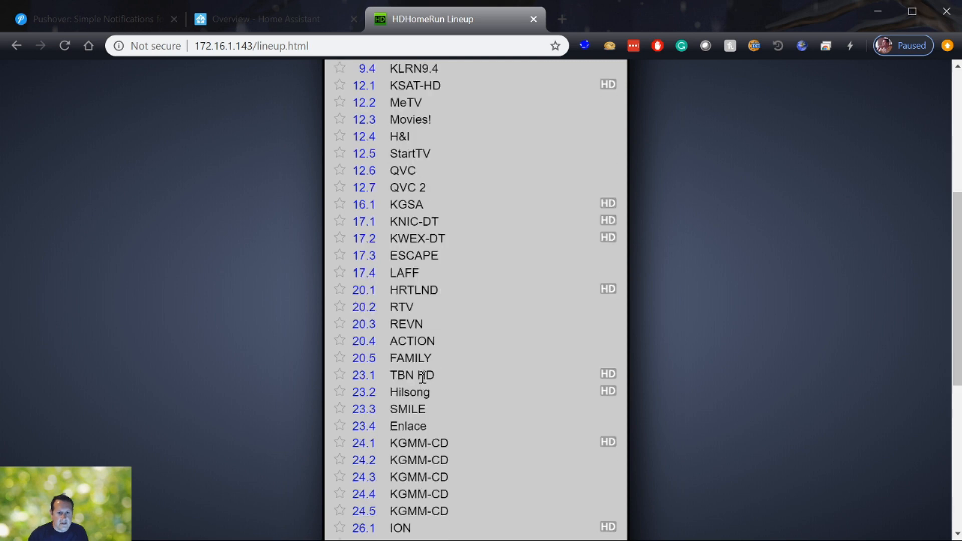
scroll(down, 3)
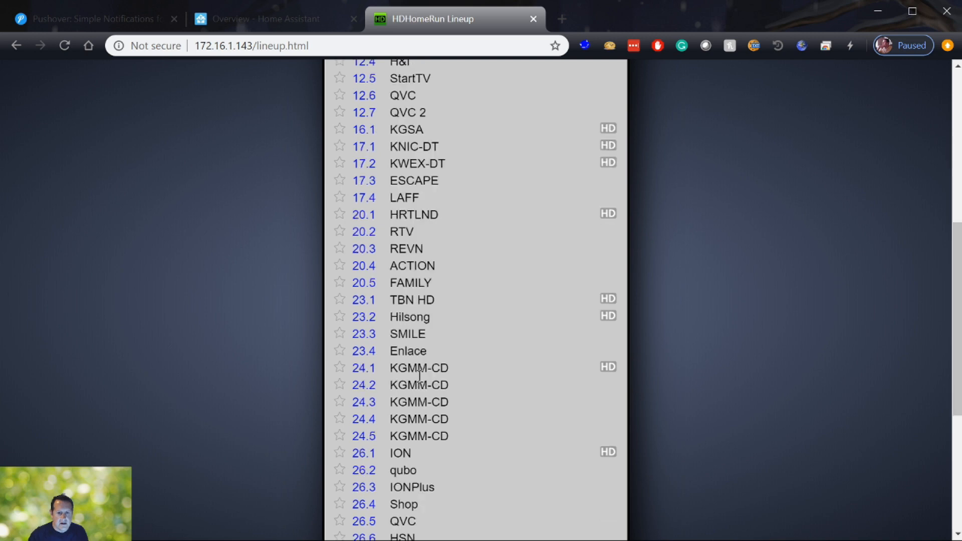
scroll(down, 3)
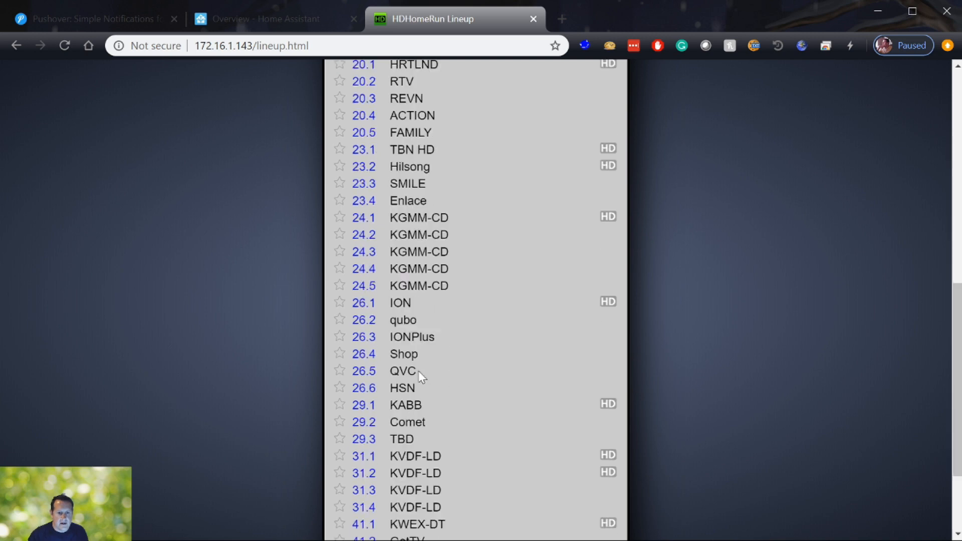
scroll(down, 3)
text(172.16.1.193:32400/web/index.html)
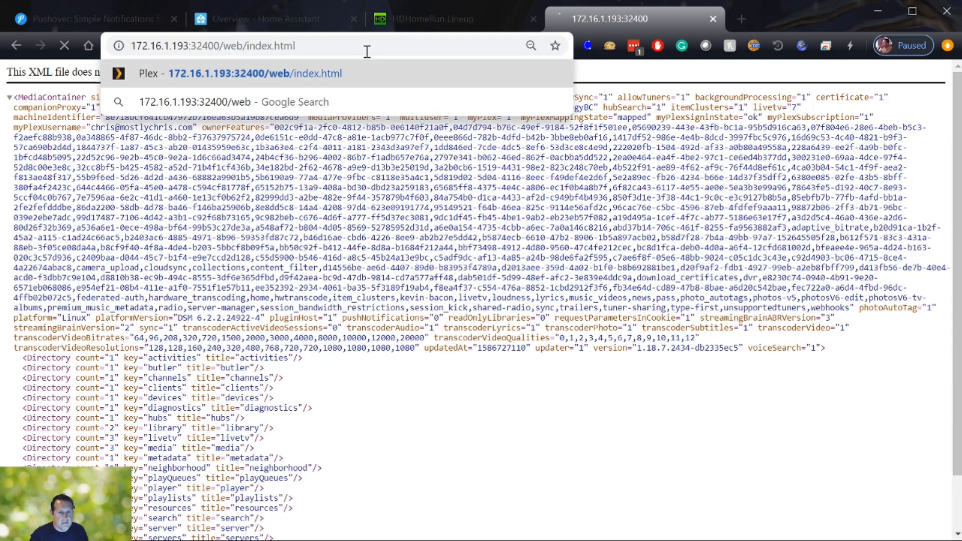
Load Plex Web at 172.16.1.193:32400 and open Settings > Manage > Live TV & DVR
click(252, 73)
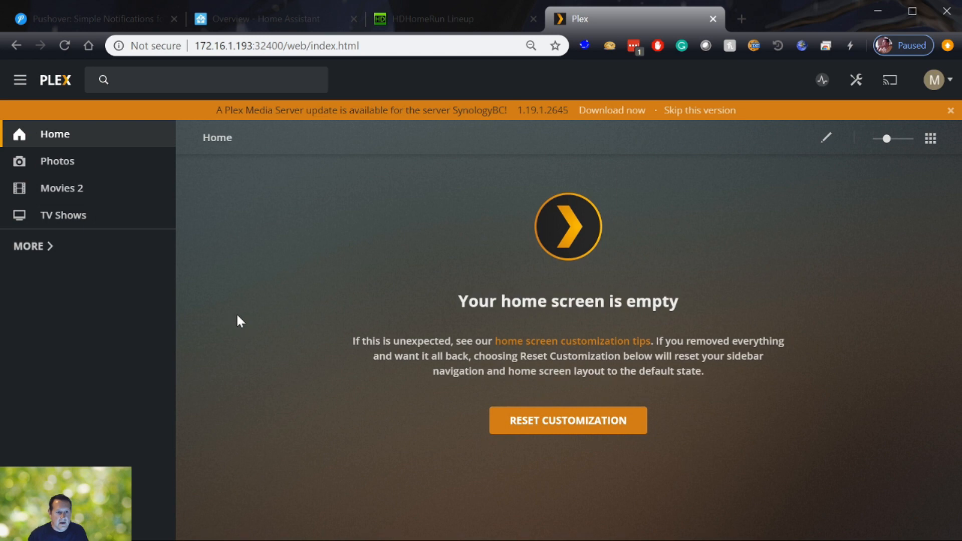
mouse_move(821, 80)
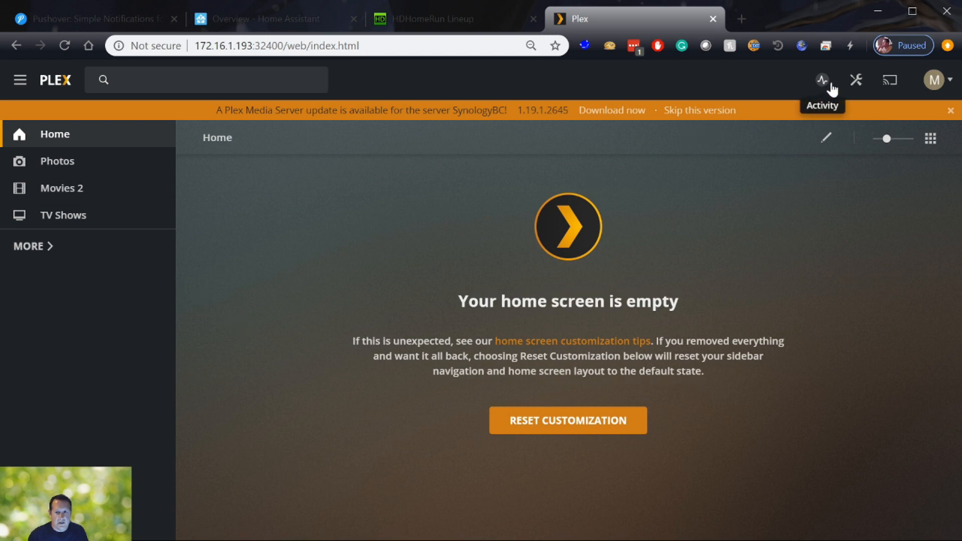
click(855, 80)
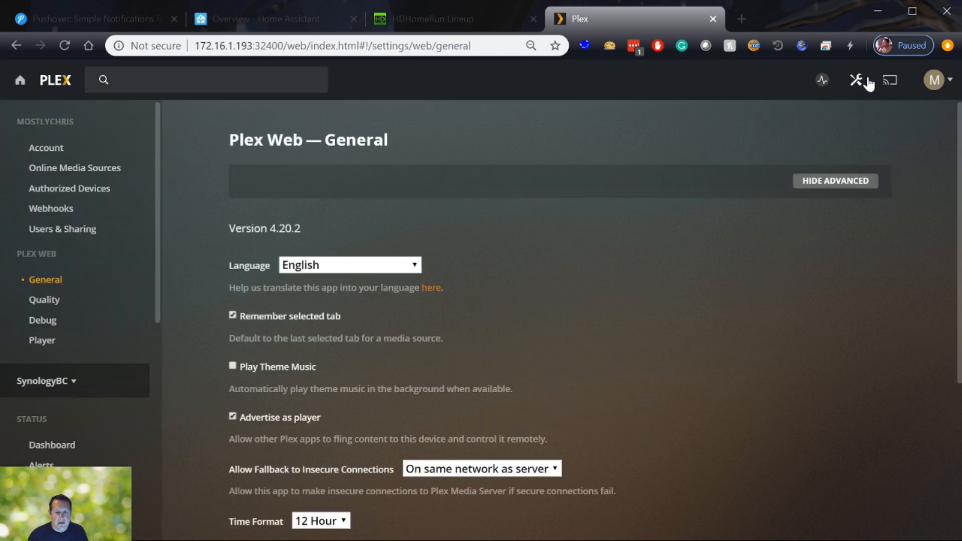
scroll(down, 3)
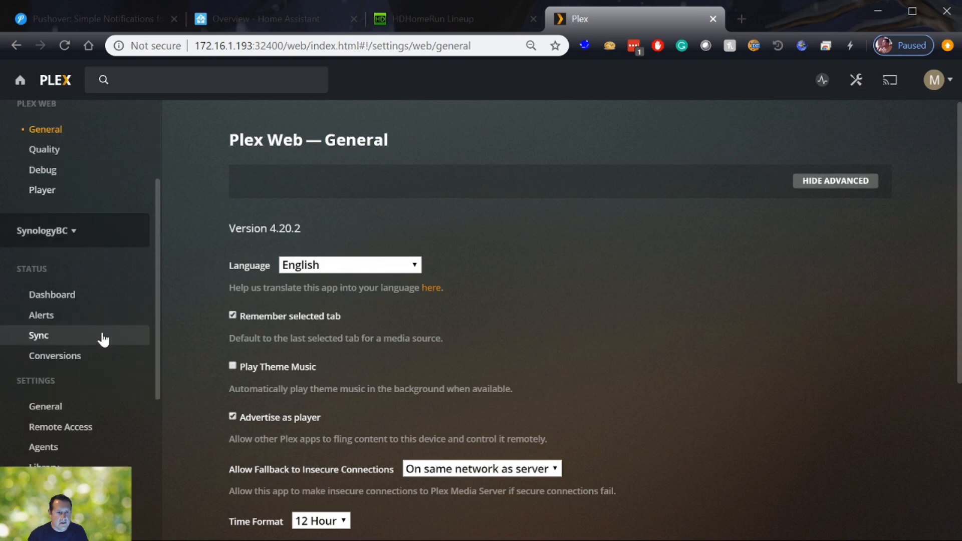
scroll(down, 3)
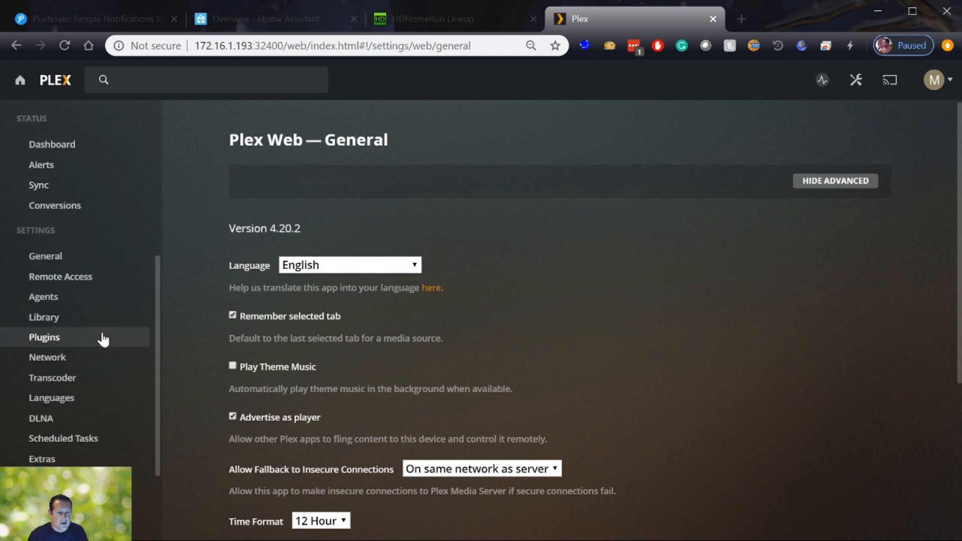
scroll(down, 3)
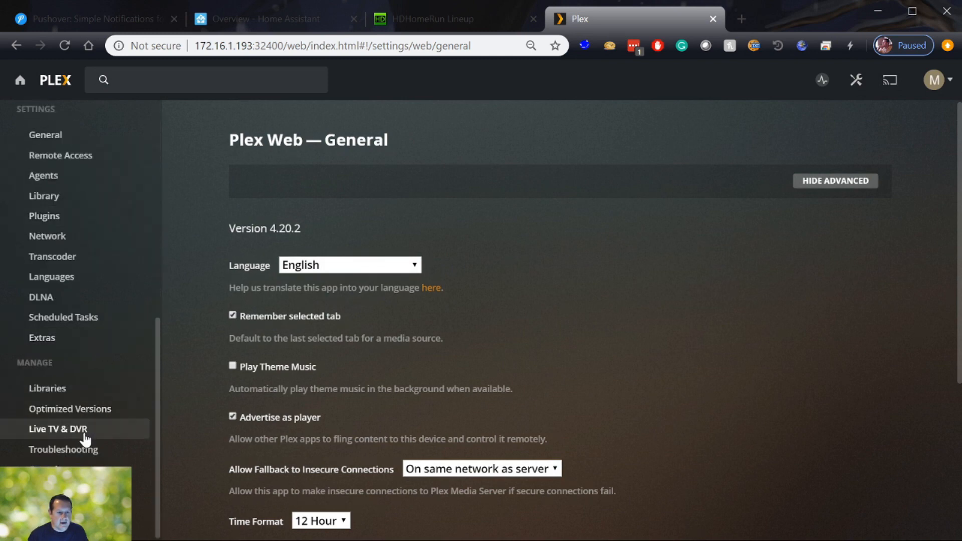
click(58, 428)
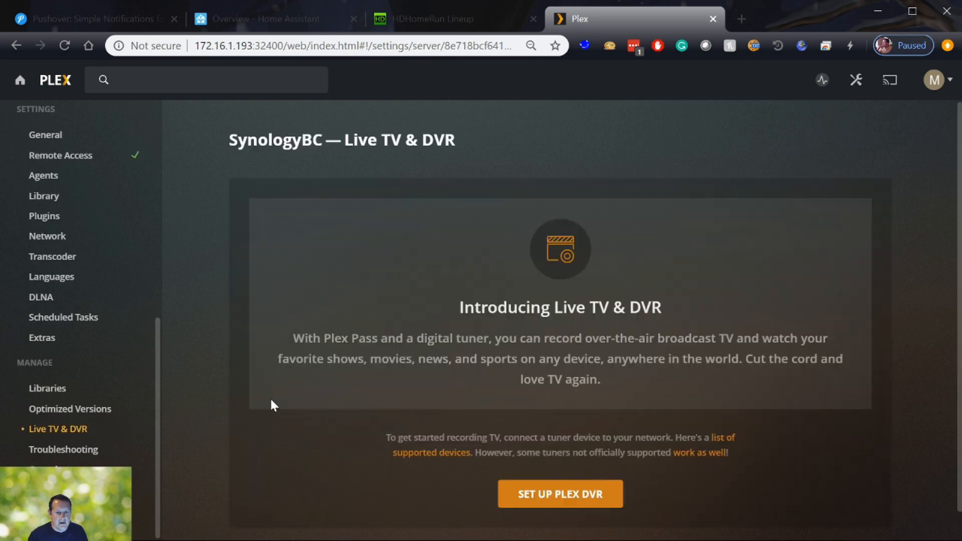
Start Plex DVR setup with the HDHomeRun CONNECT Quatro and accept its 59 channels
scroll(down, 3)
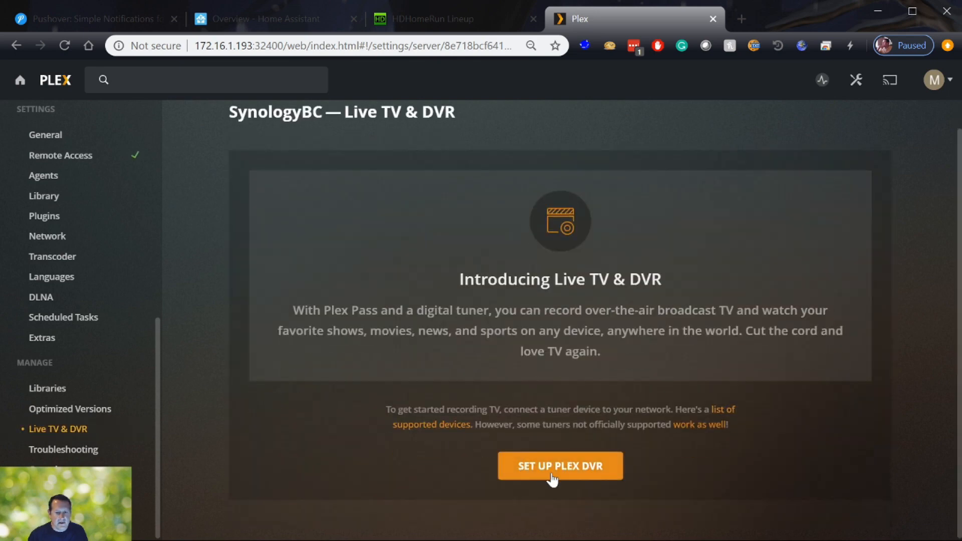
click(559, 465)
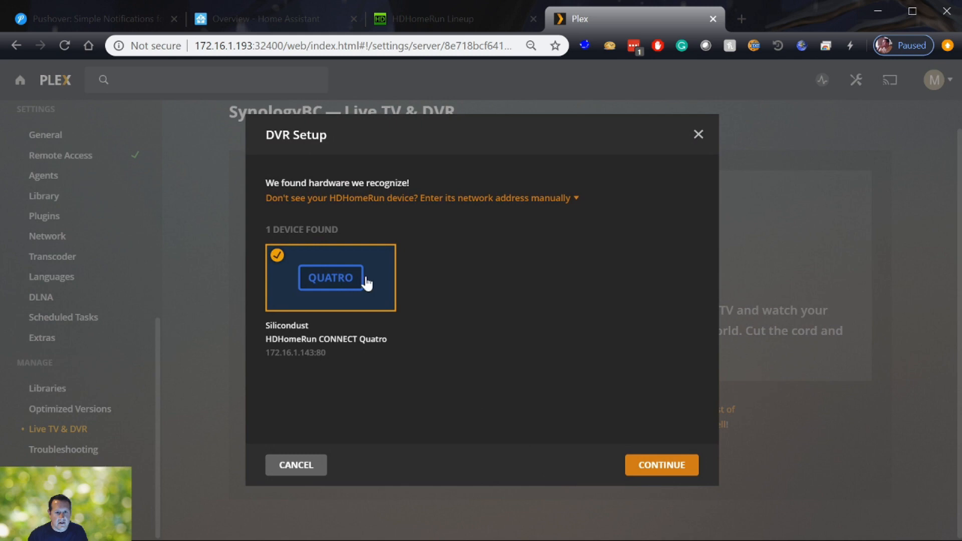
mouse_move(316, 292)
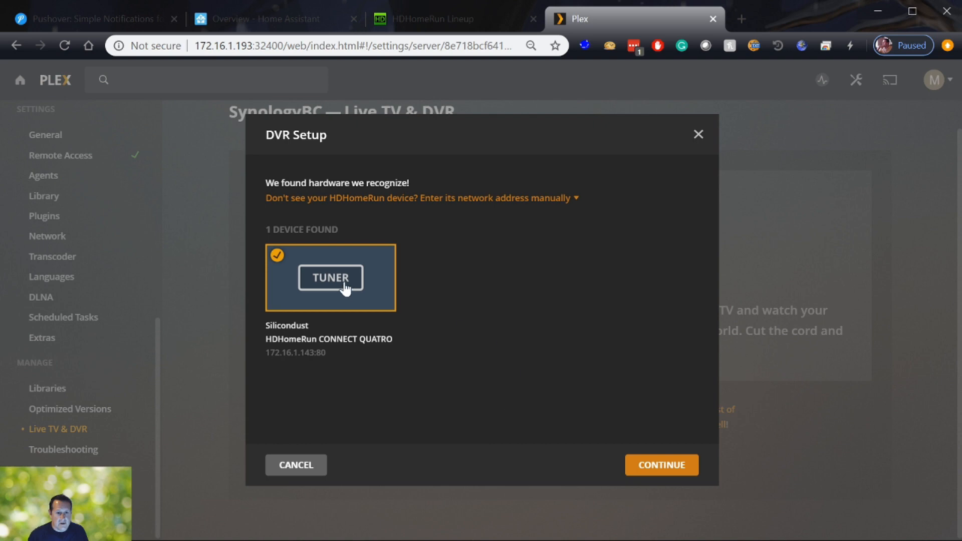
click(661, 465)
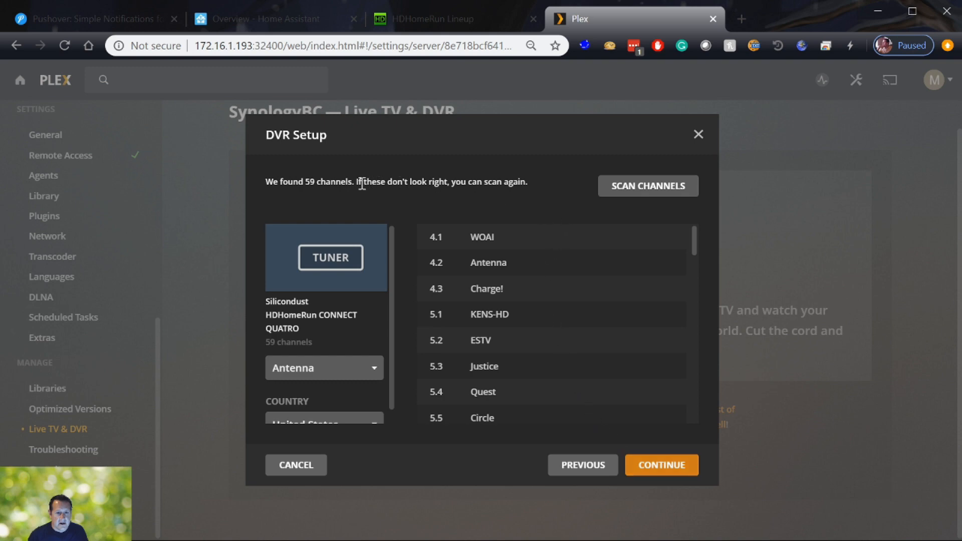
mouse_move(386, 277)
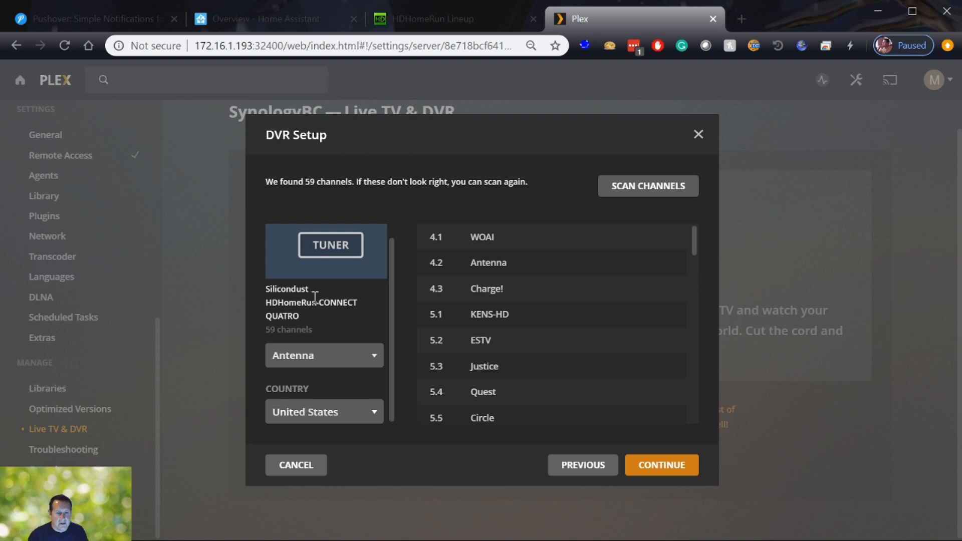
scroll(down, 3)
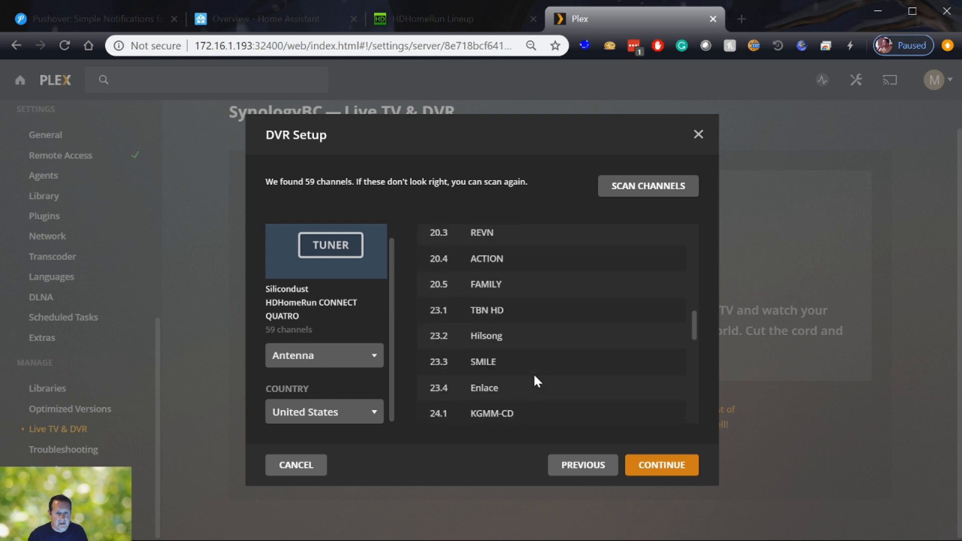
click(661, 464)
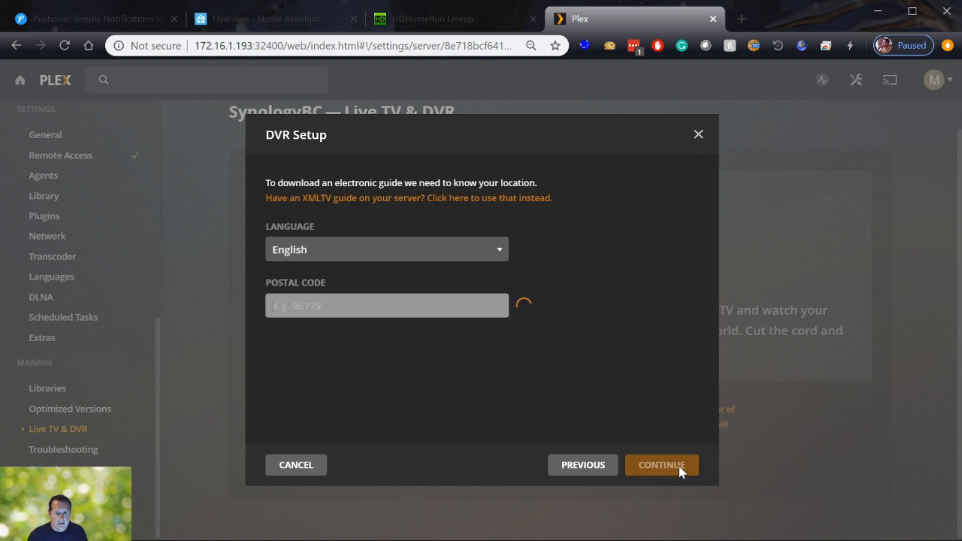
Enter the postal code to load the Broadcast TV San Antonio OTA guide mapping
click(386, 306)
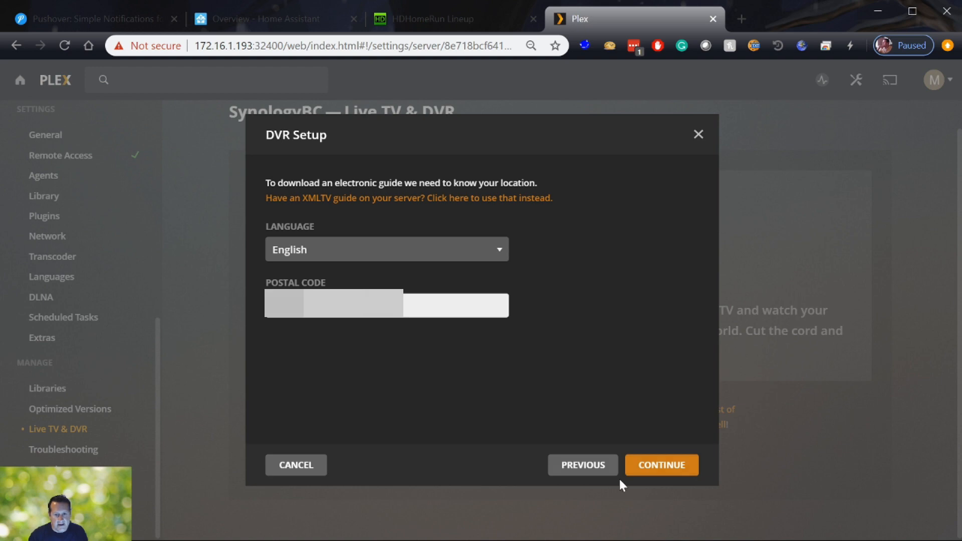
click(660, 465)
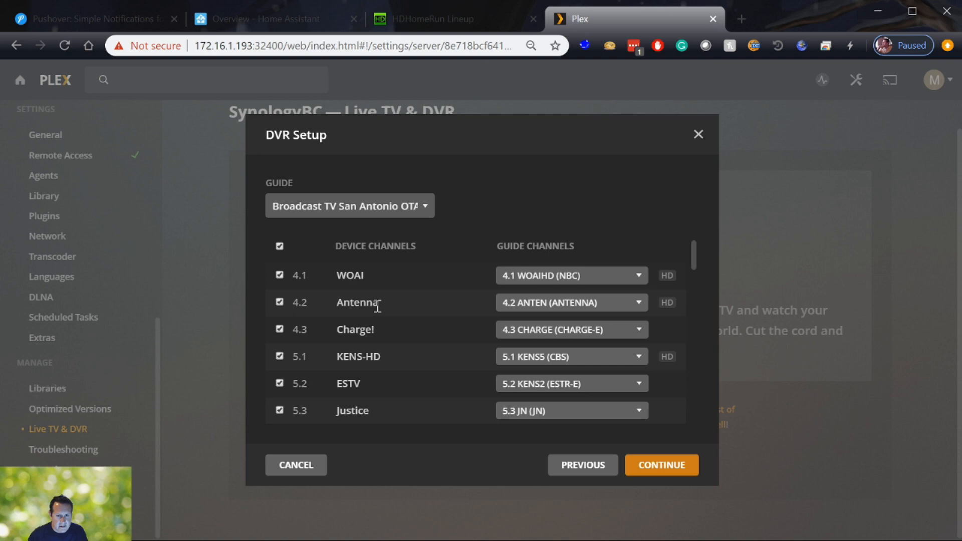
Review the device-to-guide channel mappings and confirm them to complete DVR setup
scroll(down, 3)
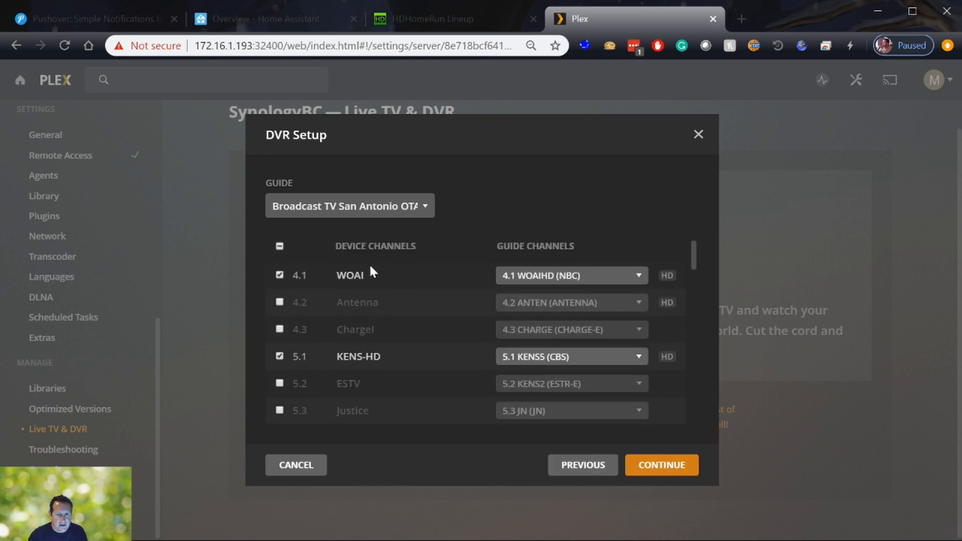
scroll(down, 3)
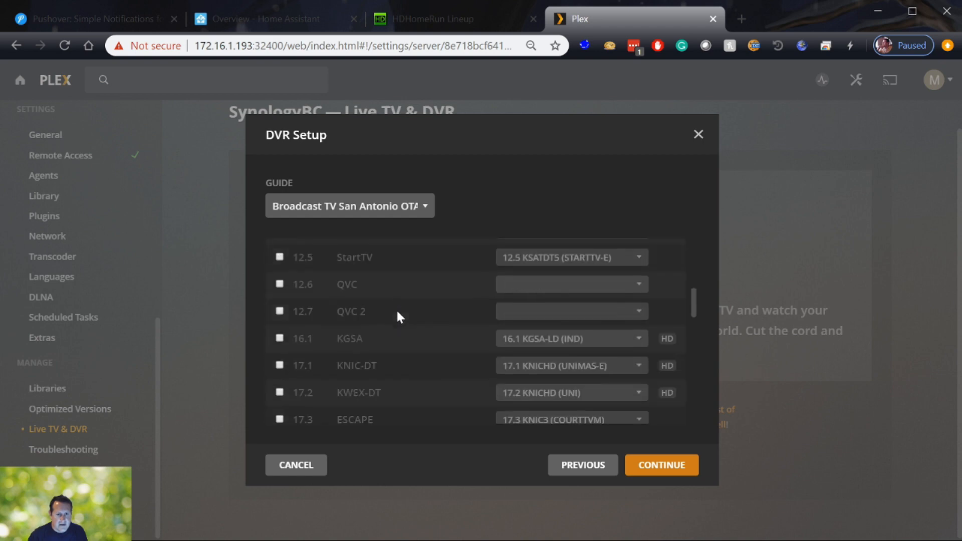
scroll(down, 3)
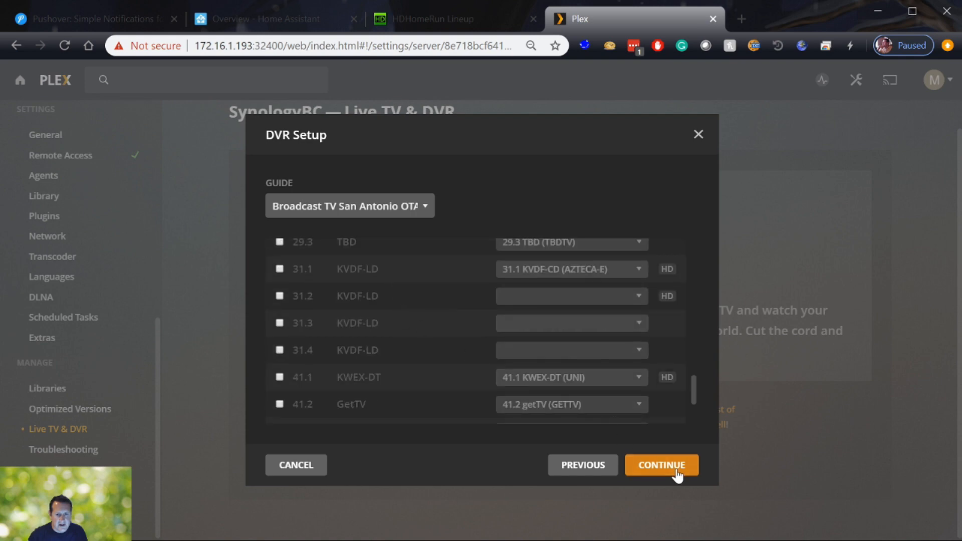
click(661, 464)
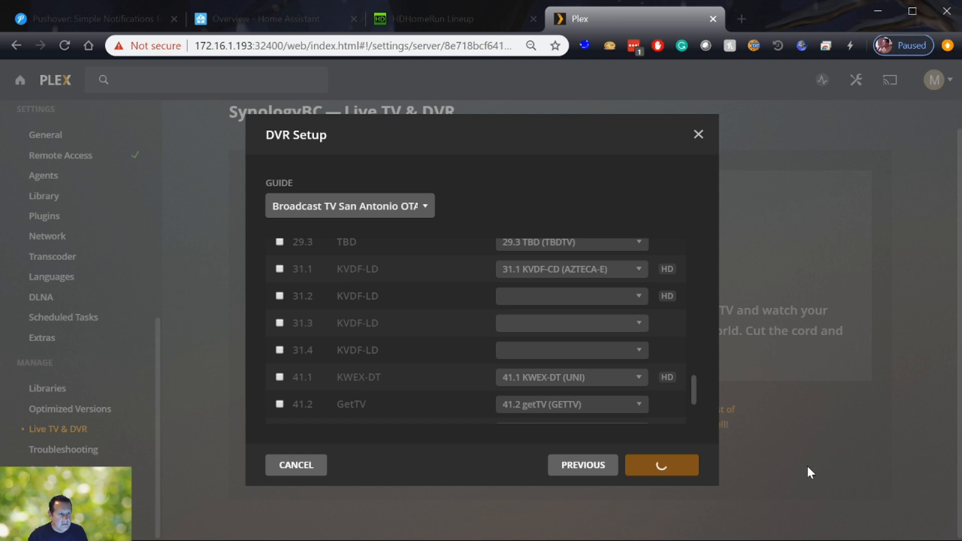
click(660, 465)
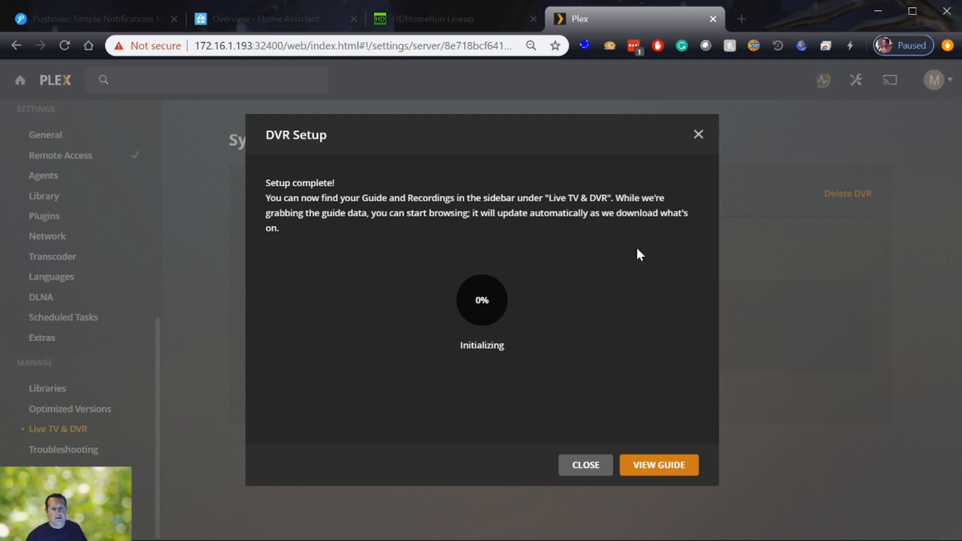
mouse_move(443, 234)
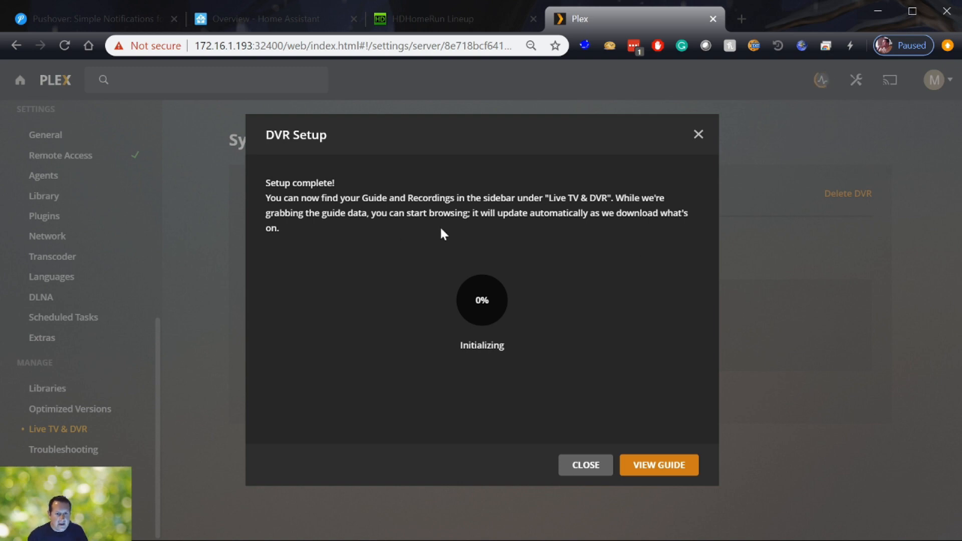
mouse_move(592, 230)
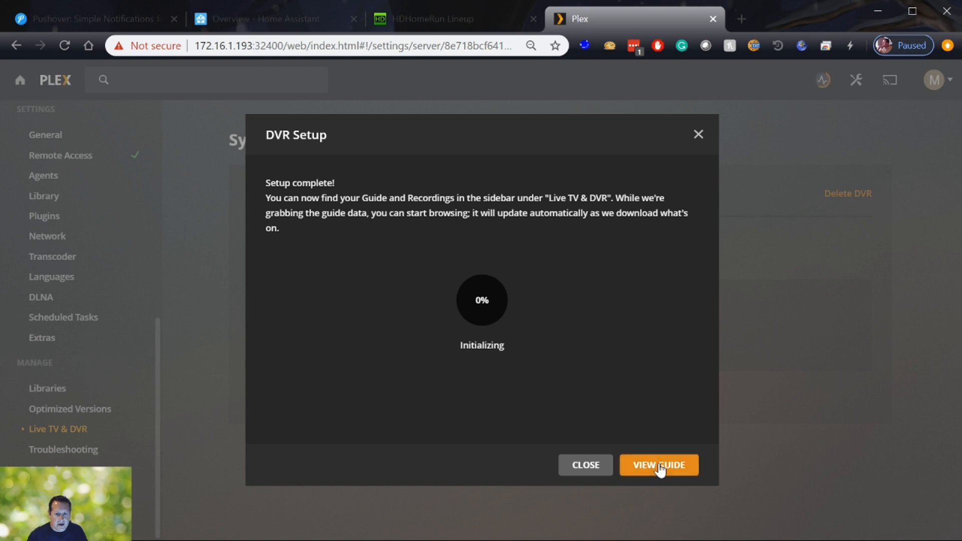
Open the program guide and pin Live TV & DVR to the sidebar from More
click(658, 464)
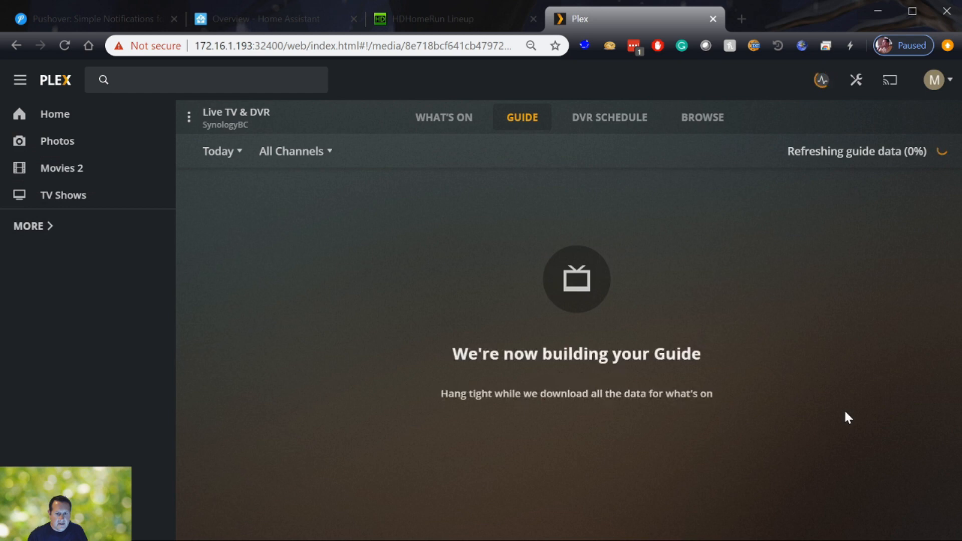
mouse_move(490, 285)
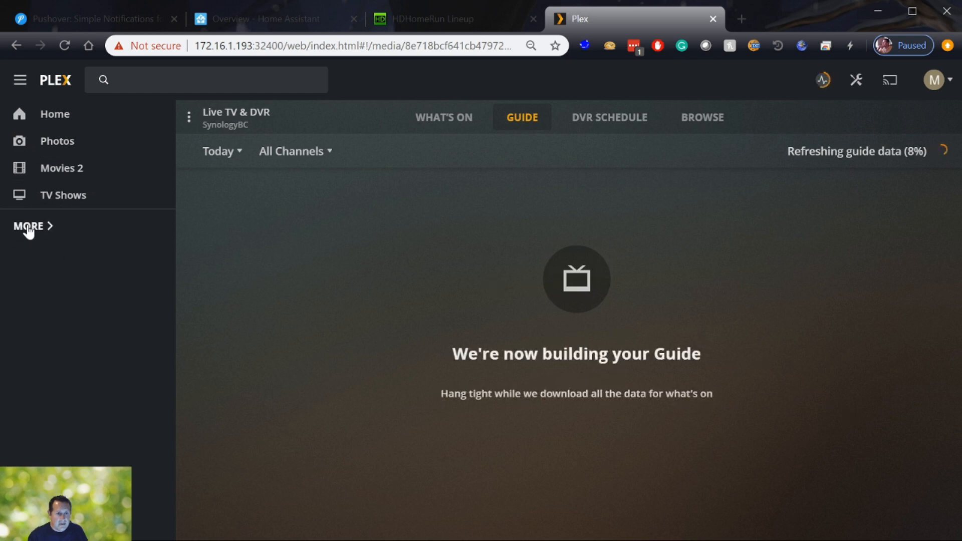
click(28, 226)
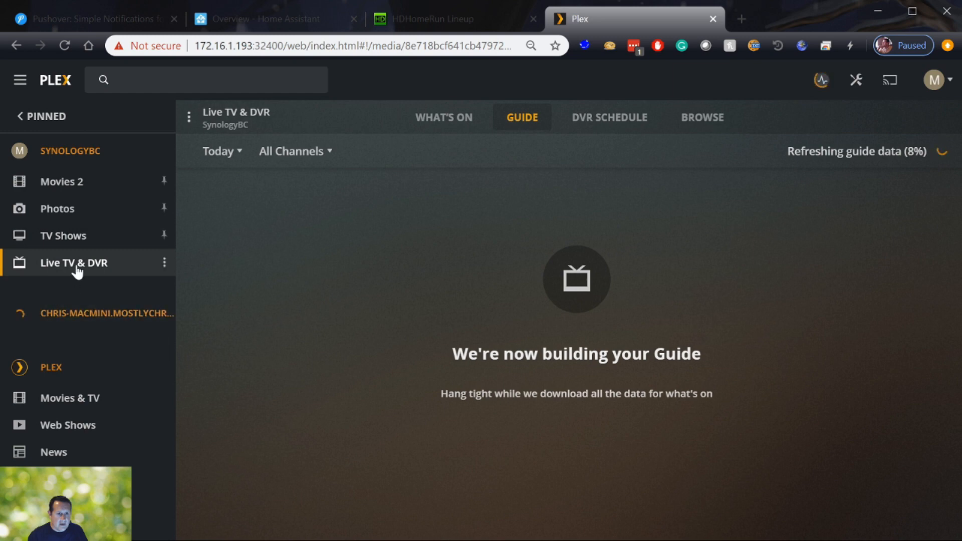
click(163, 262)
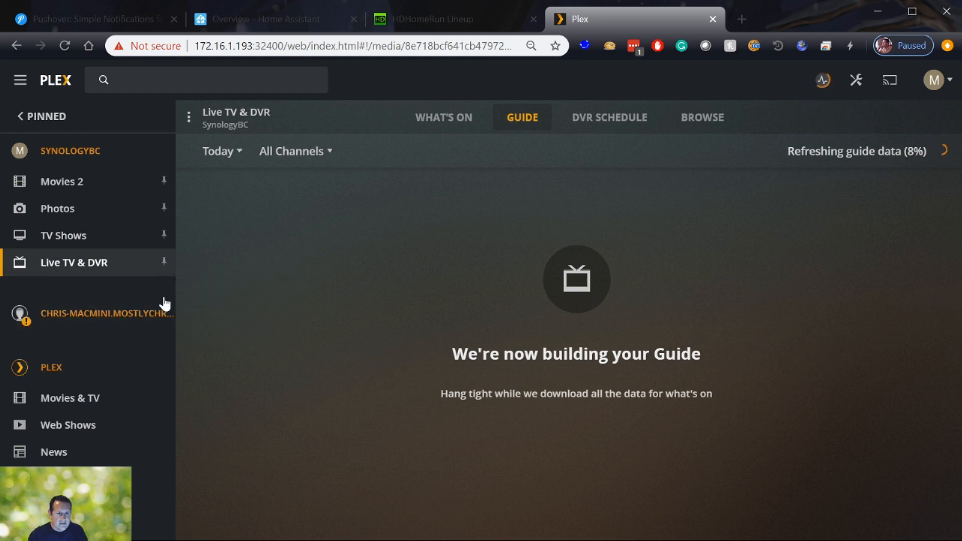
mouse_move(101, 272)
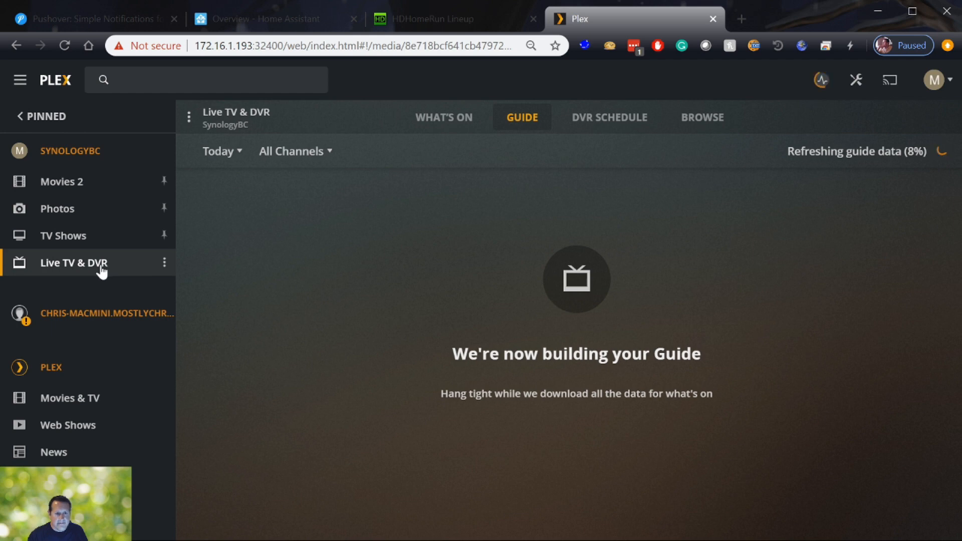
Look through the What's On, Browse, DVR Schedule and Guide tabs while the guide builds
click(443, 117)
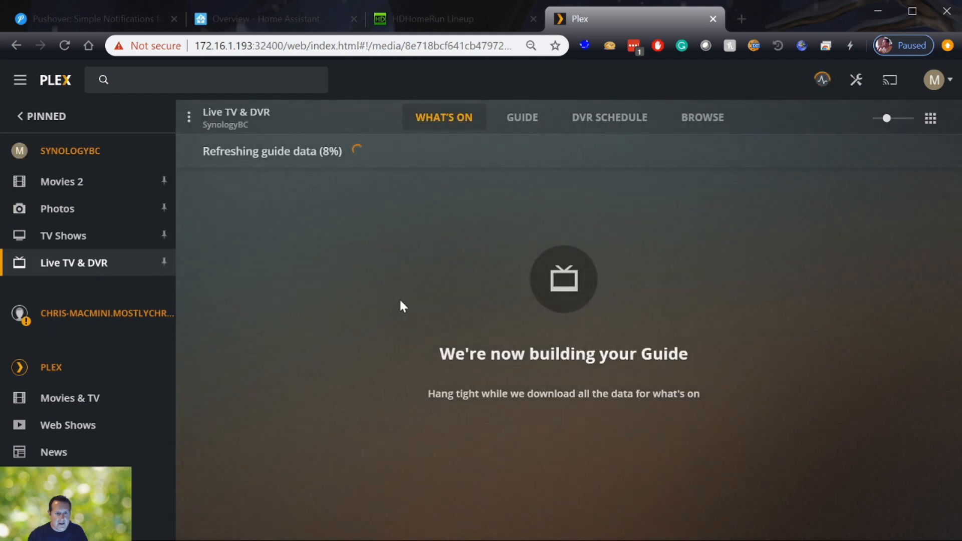
mouse_move(305, 310)
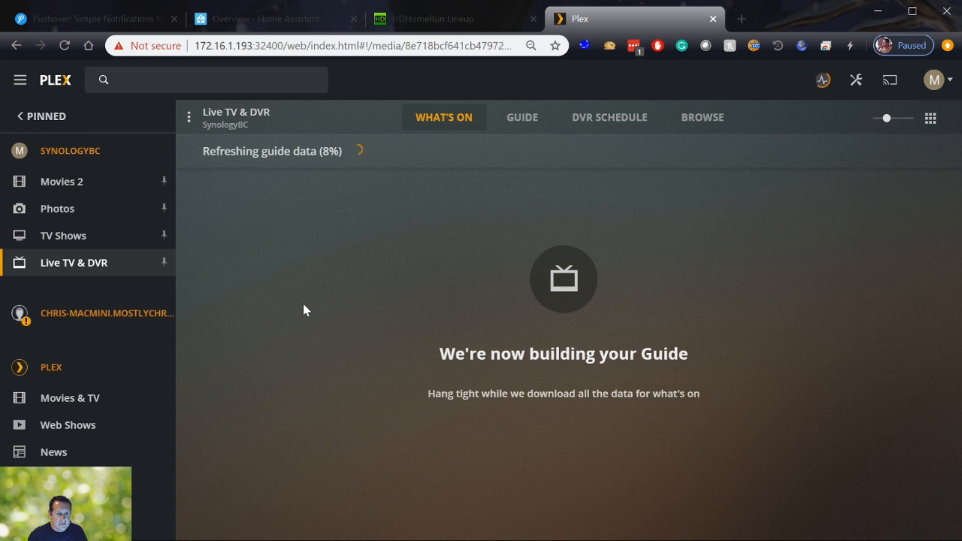
mouse_move(334, 279)
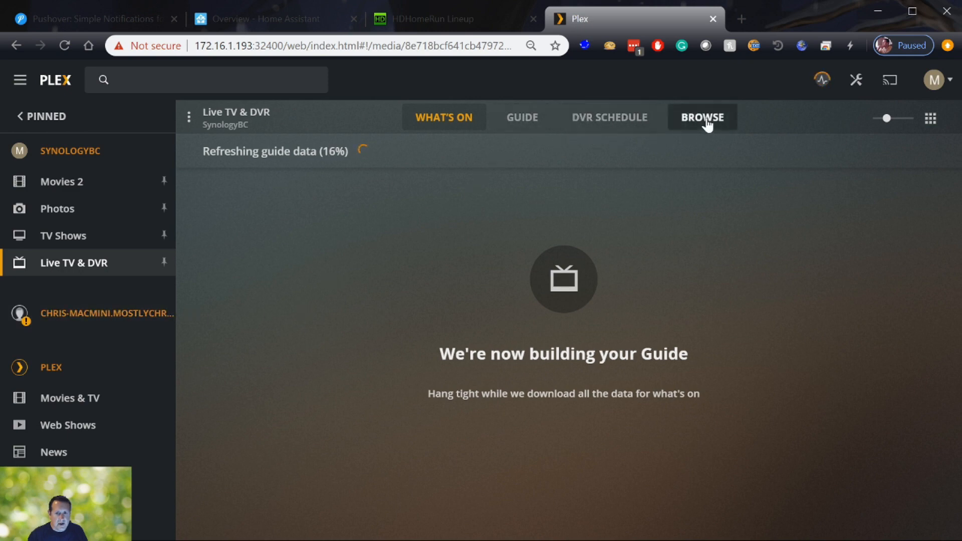
click(701, 118)
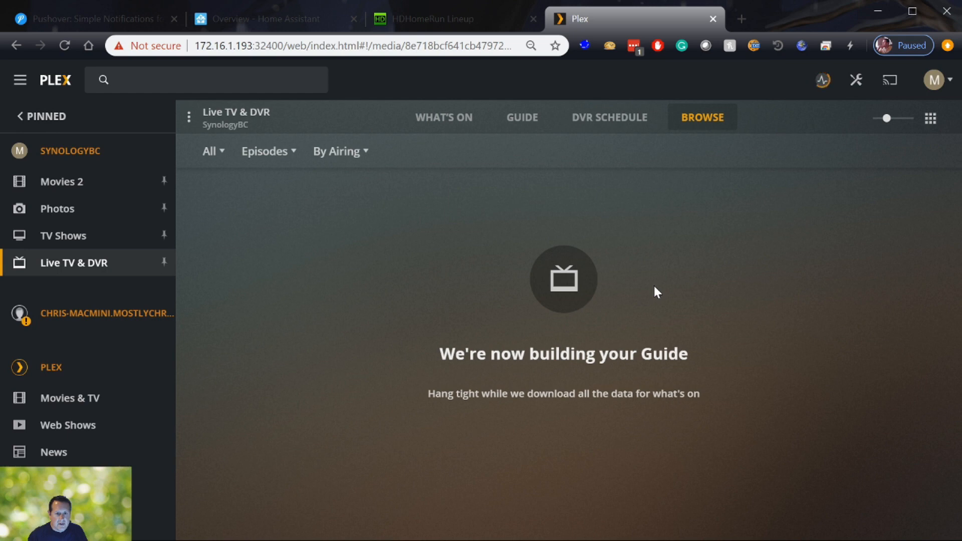
mouse_move(608, 117)
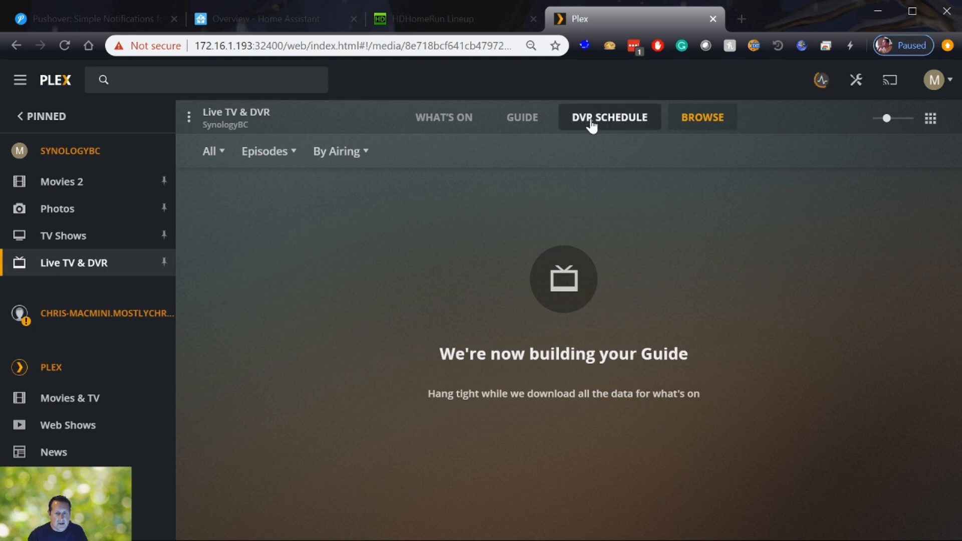
click(607, 118)
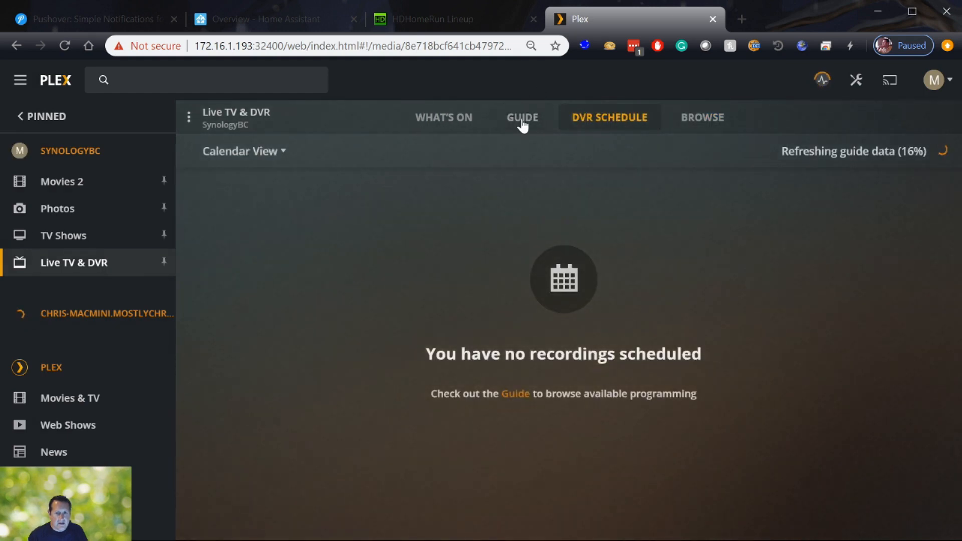
click(521, 117)
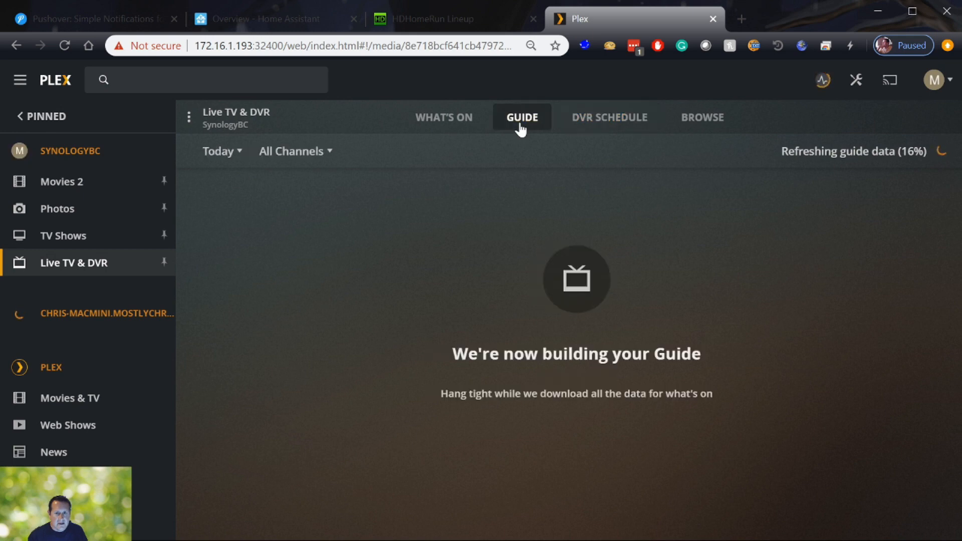
mouse_move(461, 160)
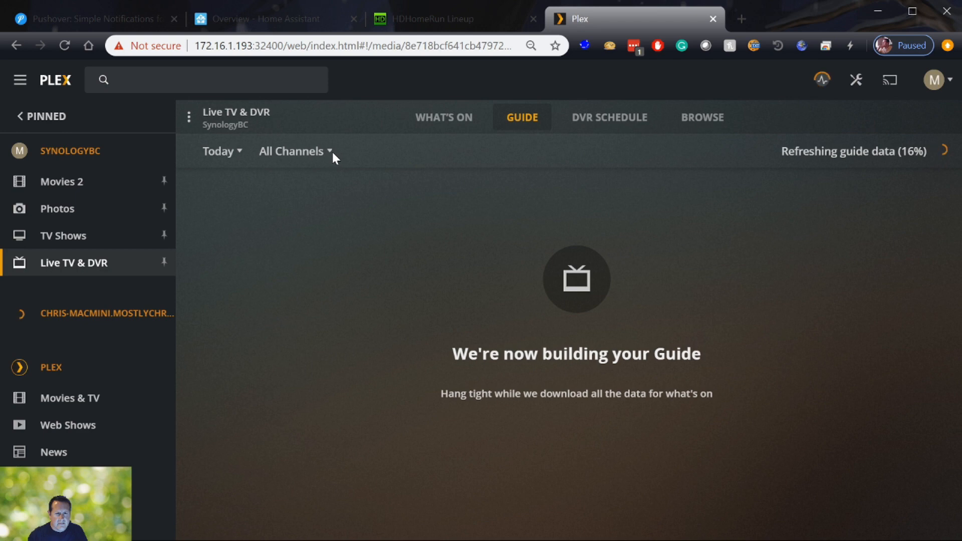
click(293, 152)
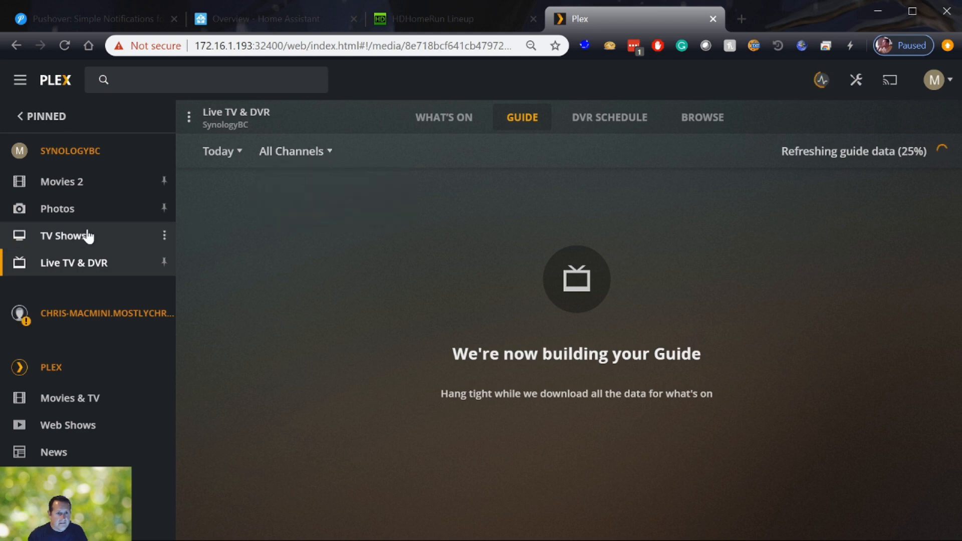
mouse_move(359, 268)
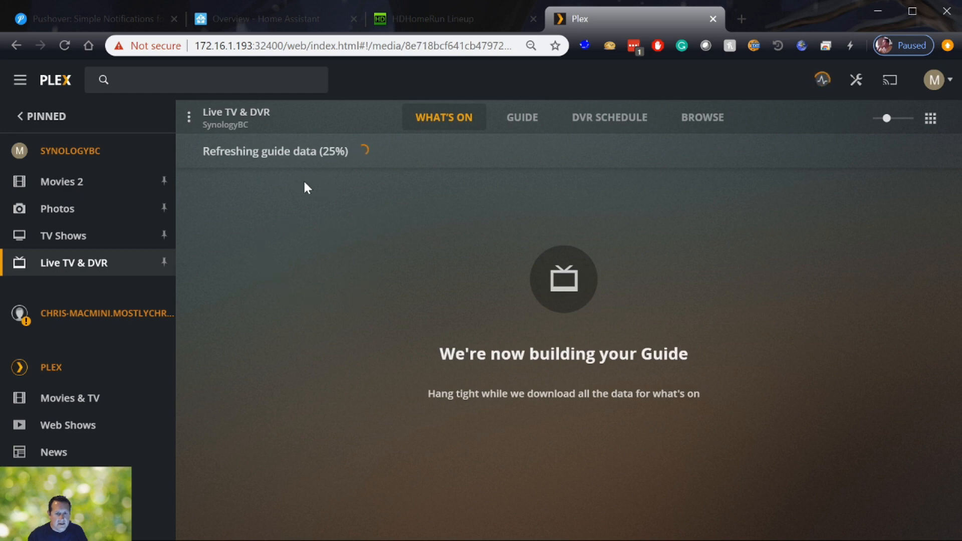
mouse_move(637, 449)
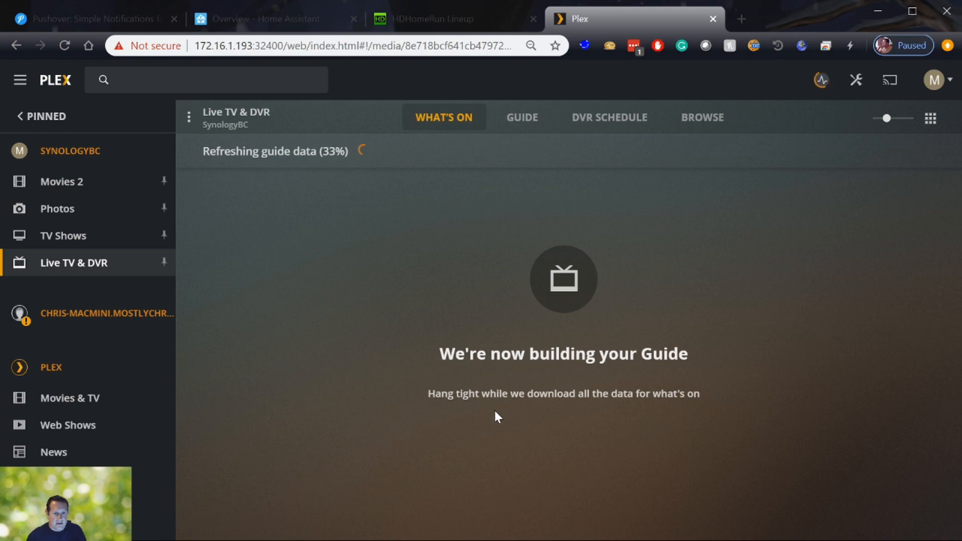
mouse_move(345, 175)
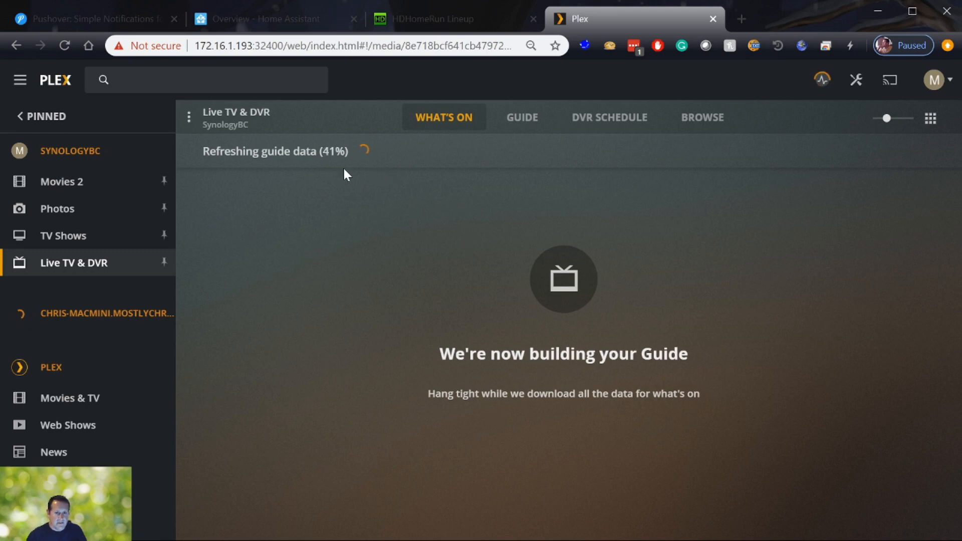
click(521, 118)
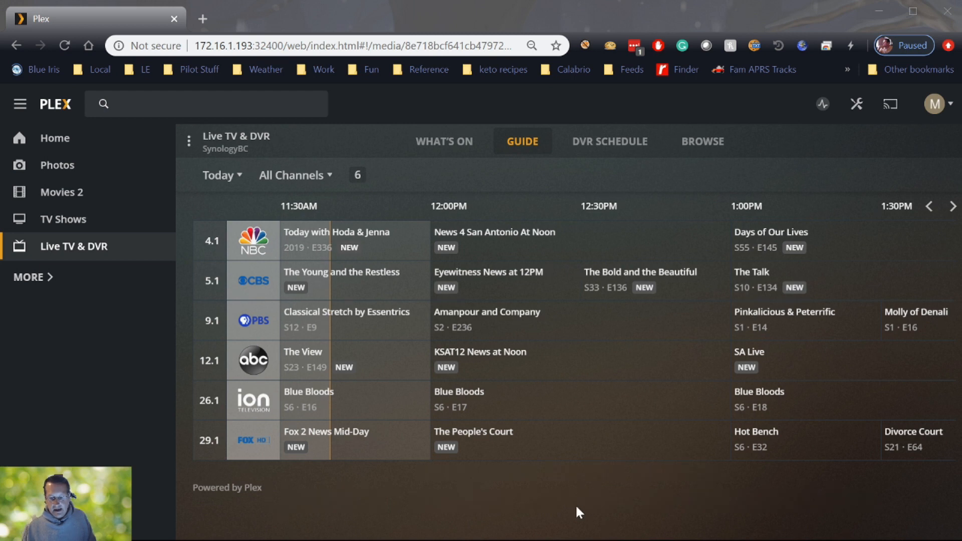
mouse_move(570, 508)
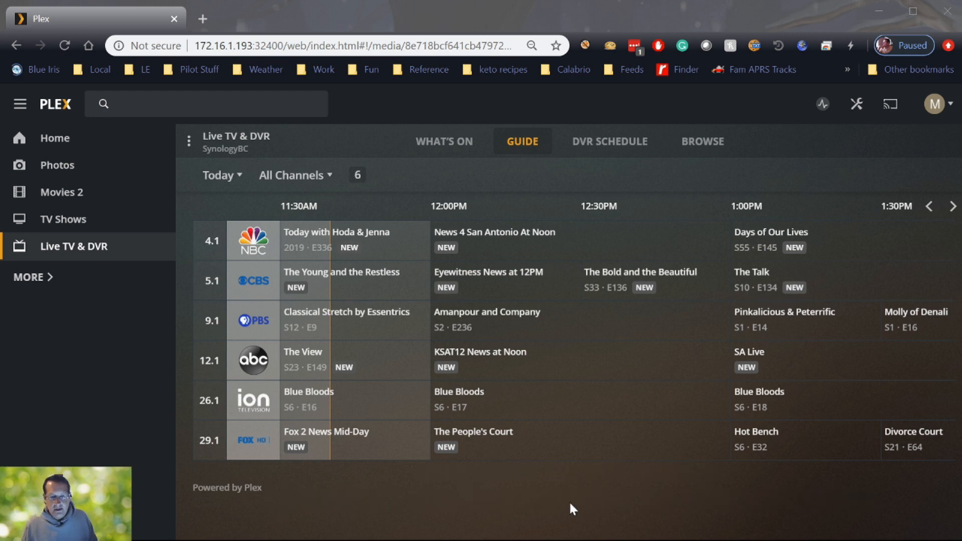
mouse_move(432, 524)
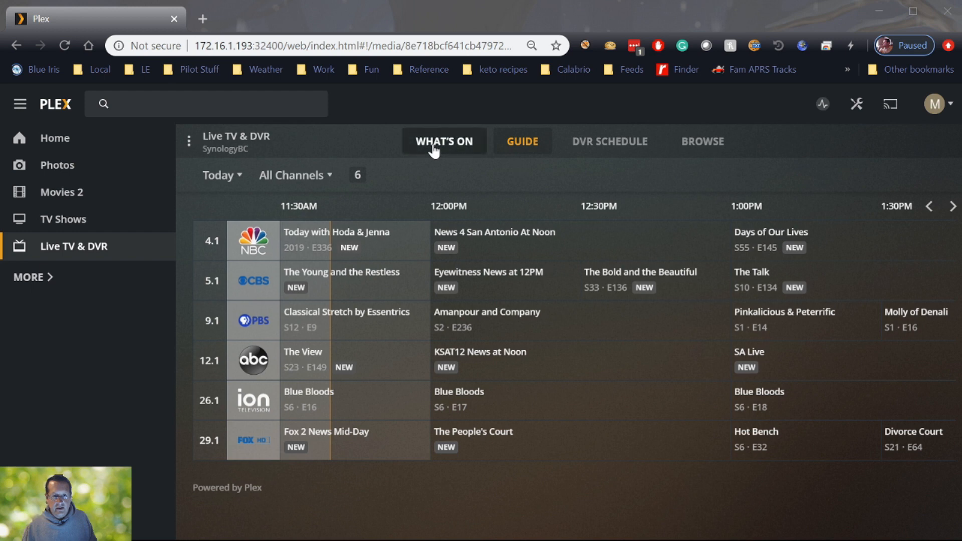
Browse What's On (starting soon, new tonight, upcoming), then return to the Guide
click(443, 141)
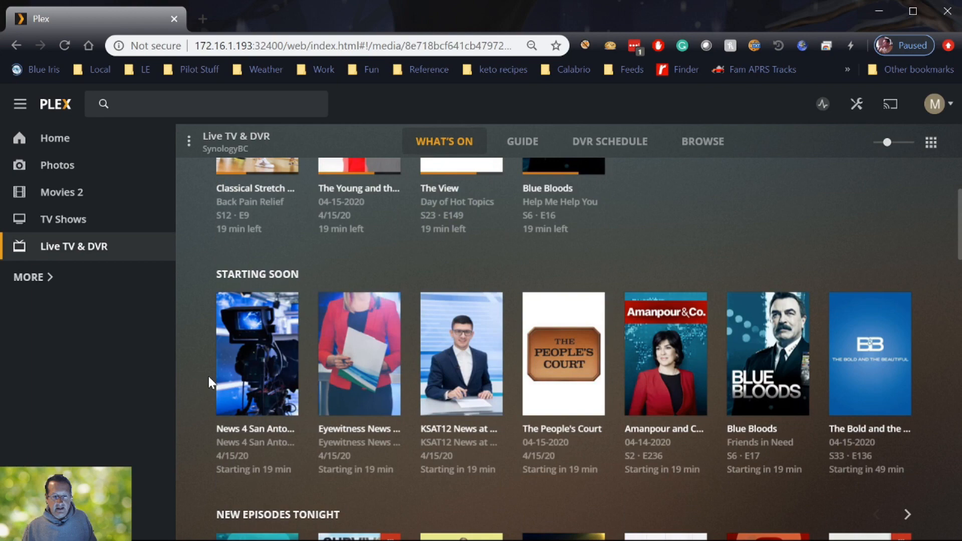
scroll(down, 3)
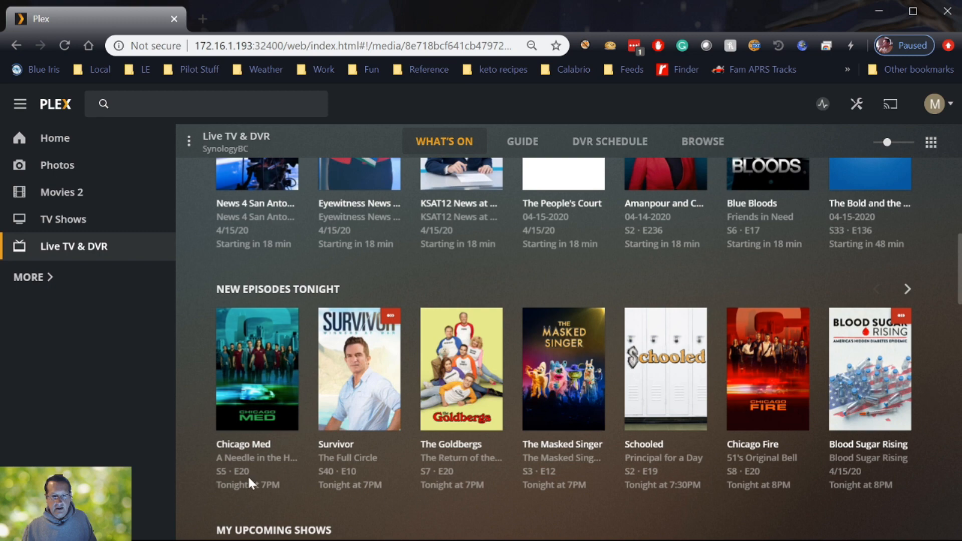
scroll(down, 3)
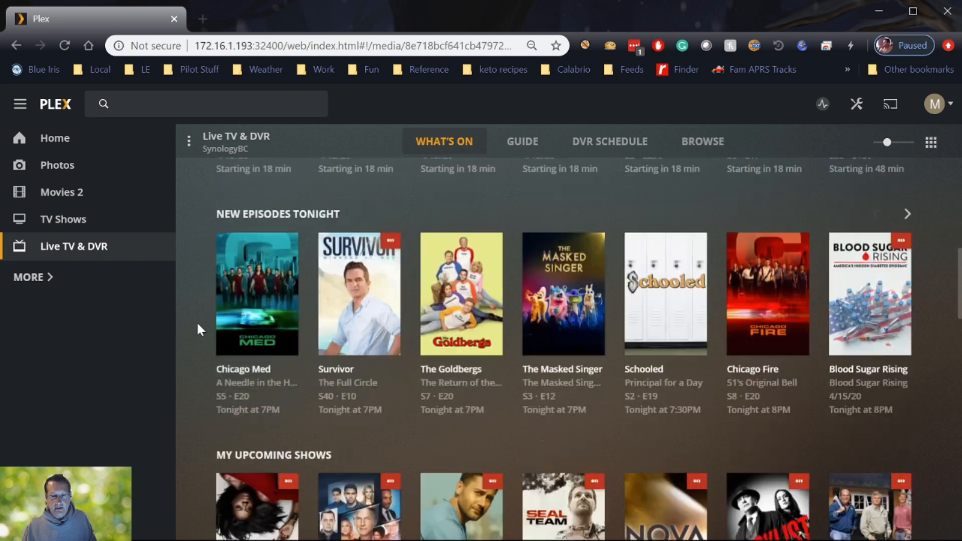
scroll(down, 3)
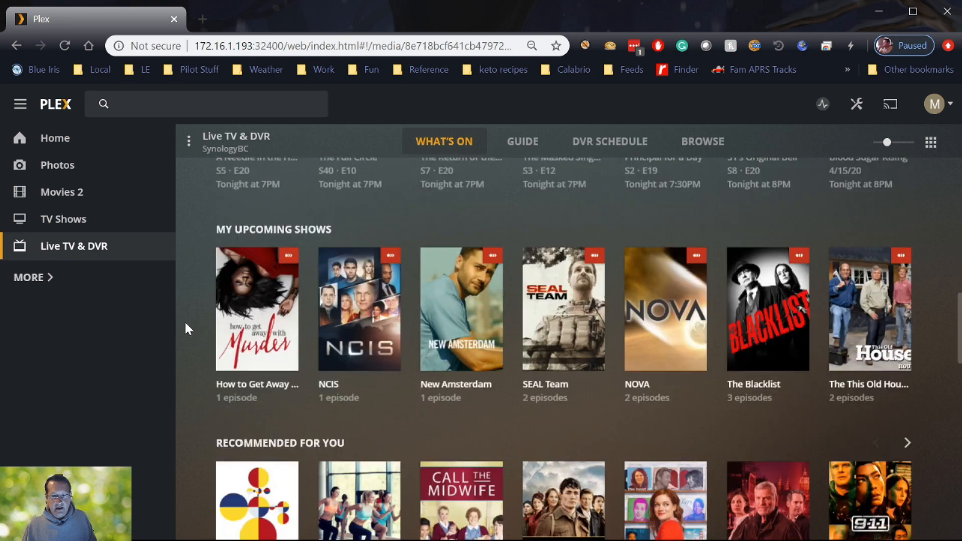
scroll(down, 3)
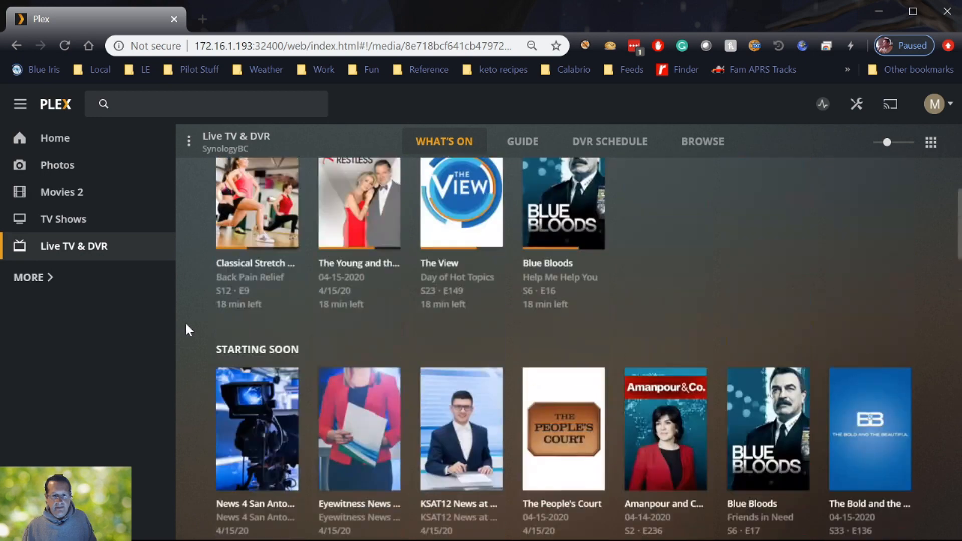
click(521, 142)
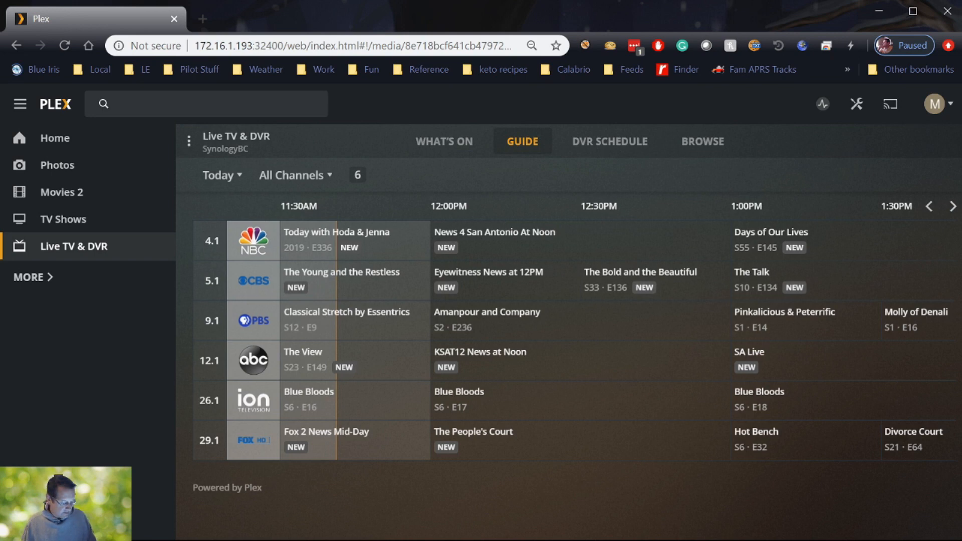
mouse_move(951, 211)
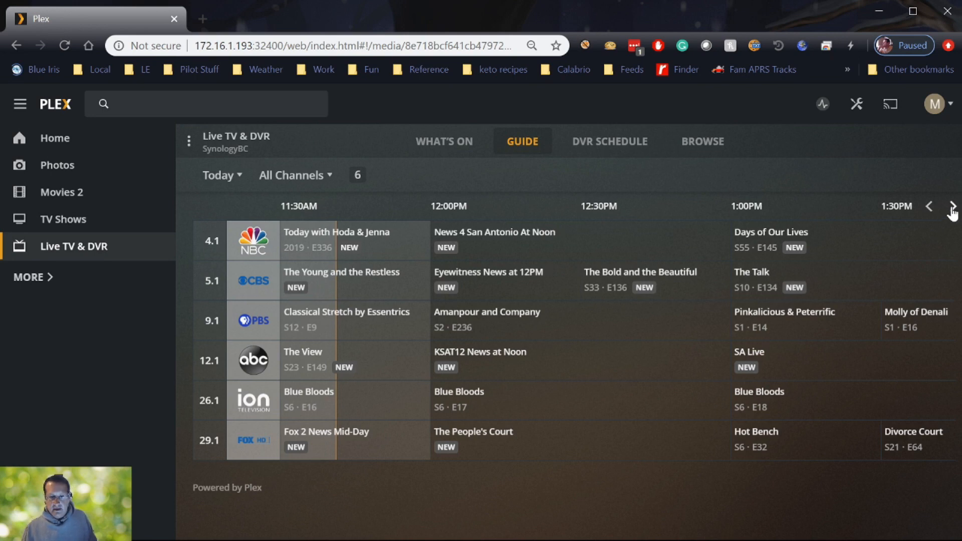
mouse_move(254, 211)
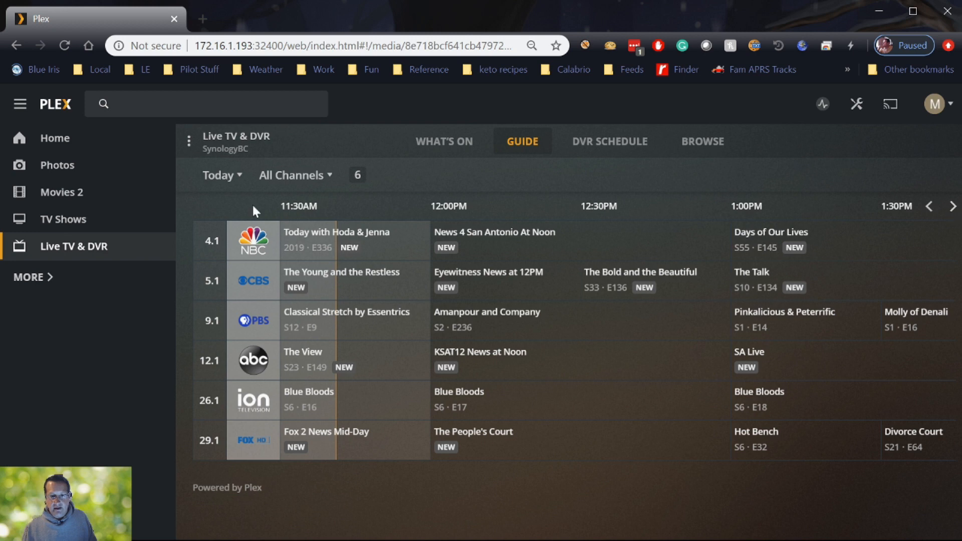
Switch the guide to Wednesday evening and advance the timeline an hour
click(218, 175)
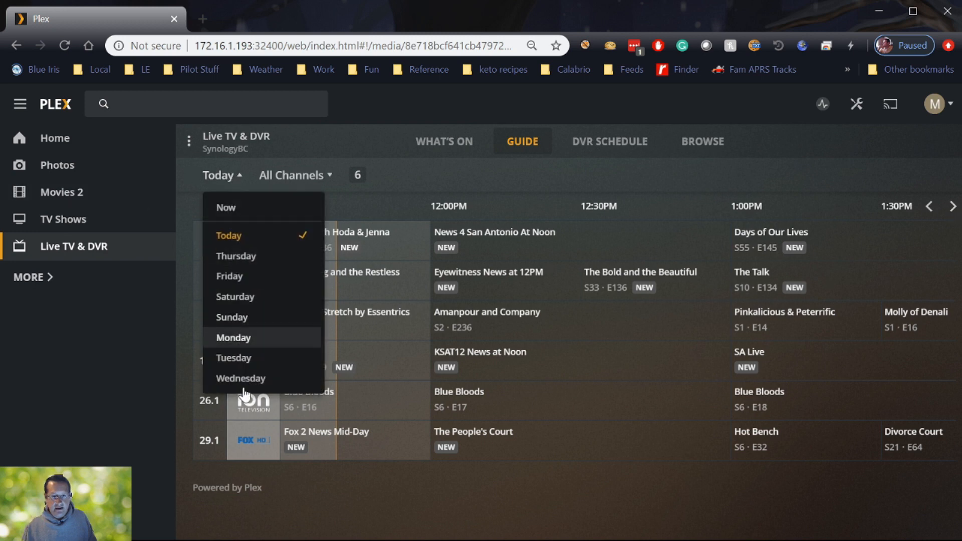
mouse_move(240, 377)
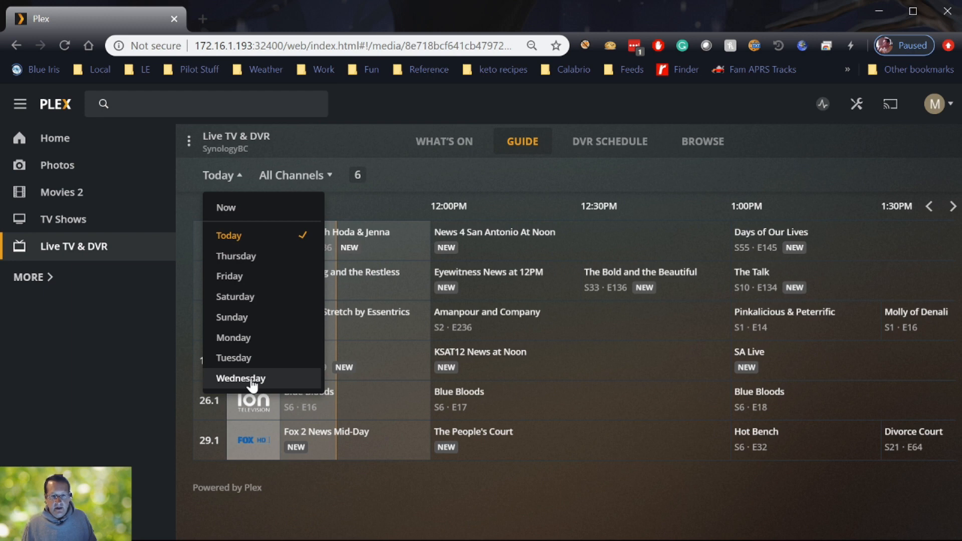
click(240, 378)
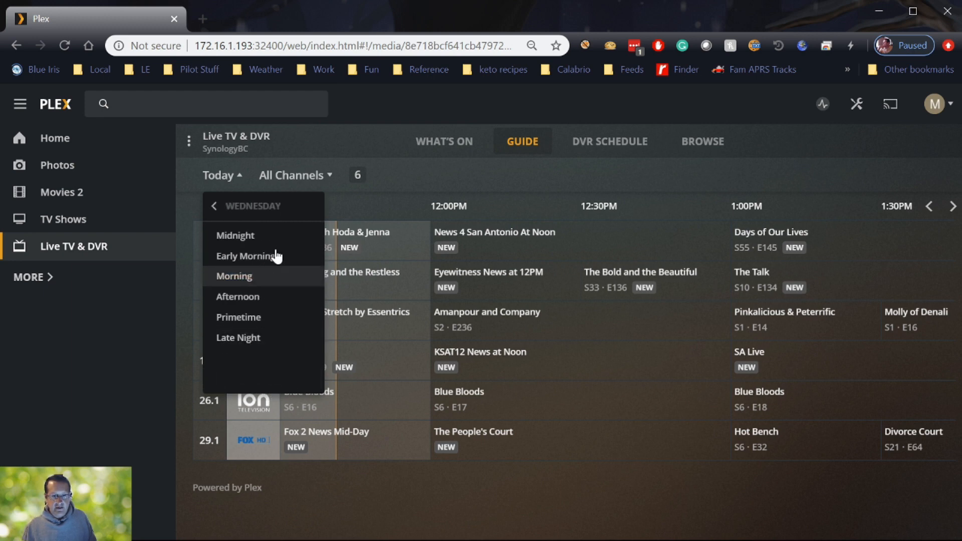
click(237, 301)
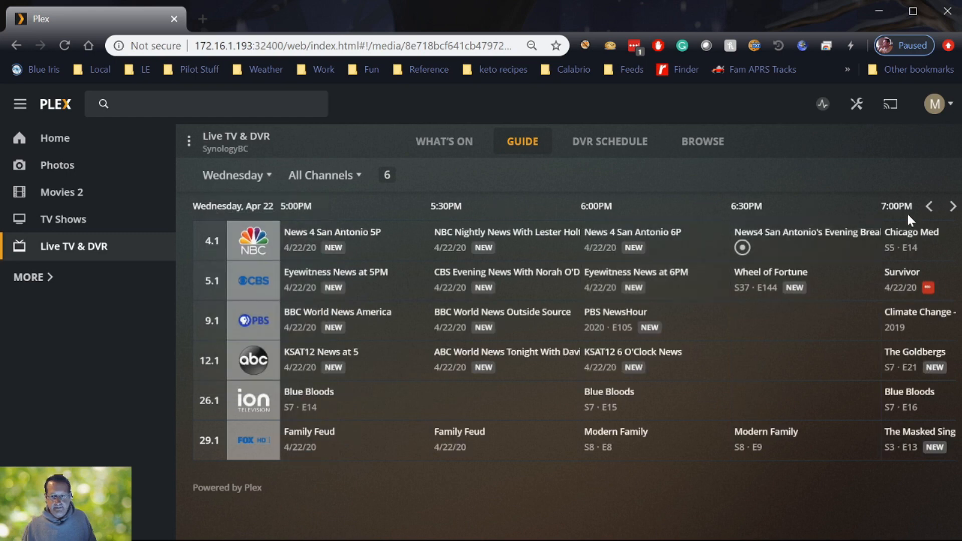
click(951, 207)
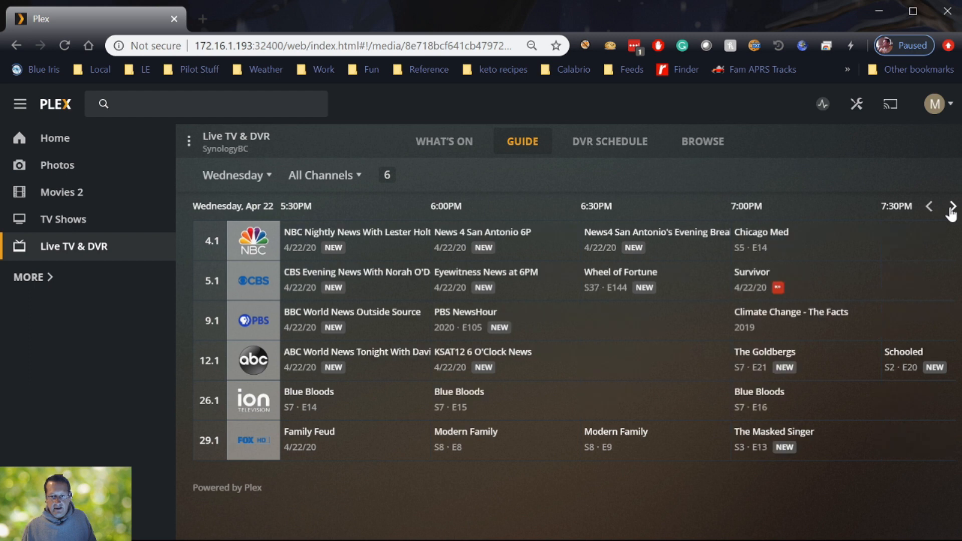
click(951, 206)
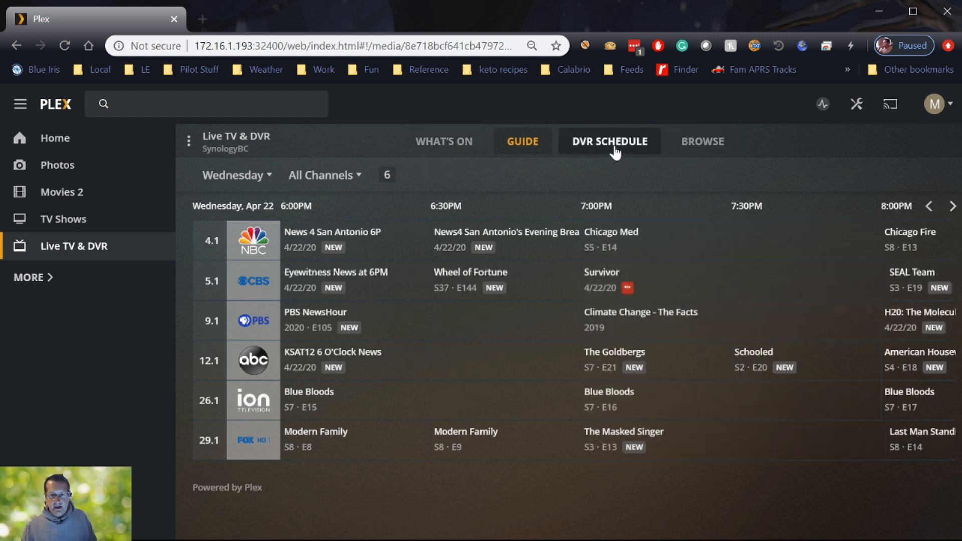
Open DVR Schedule, browse the April 19–23 and 24–28 weeks, then return to the current week
click(608, 141)
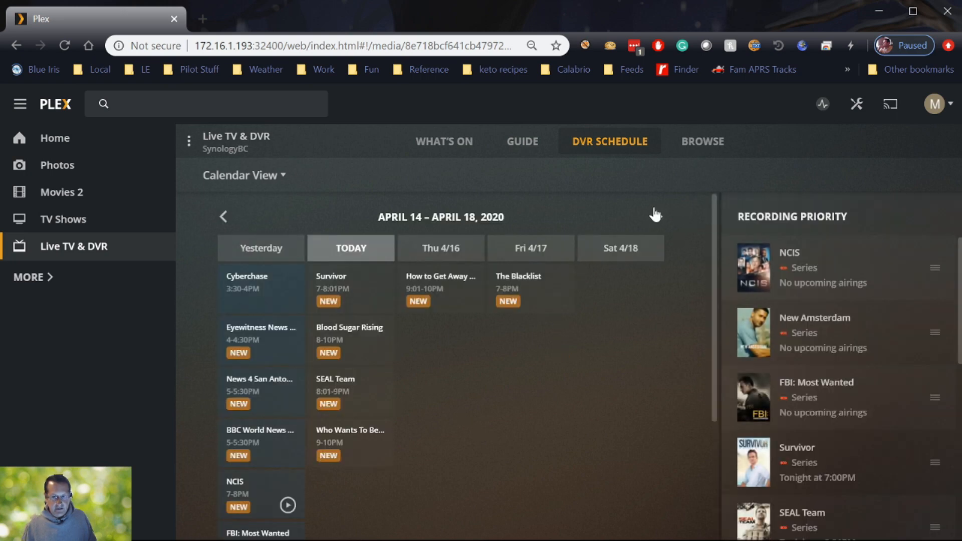
click(657, 216)
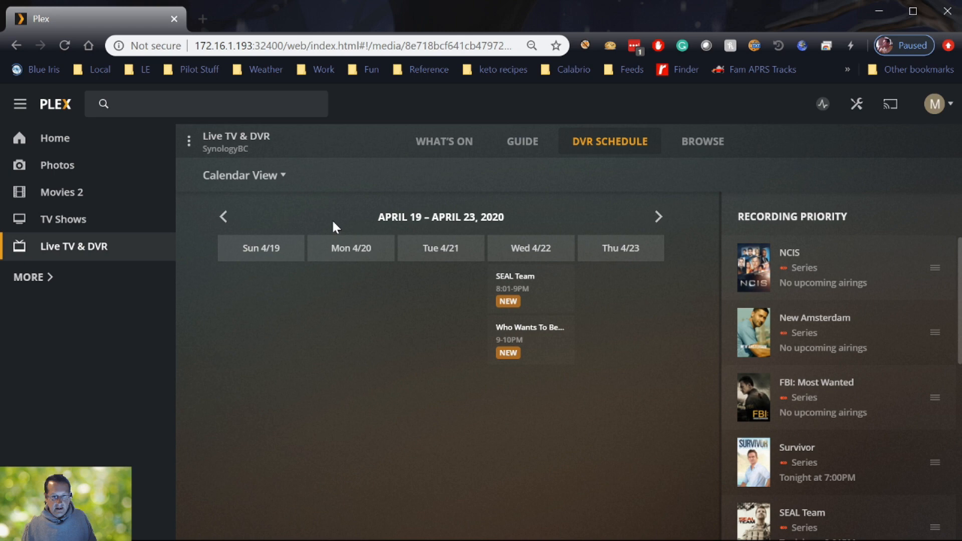
mouse_move(215, 221)
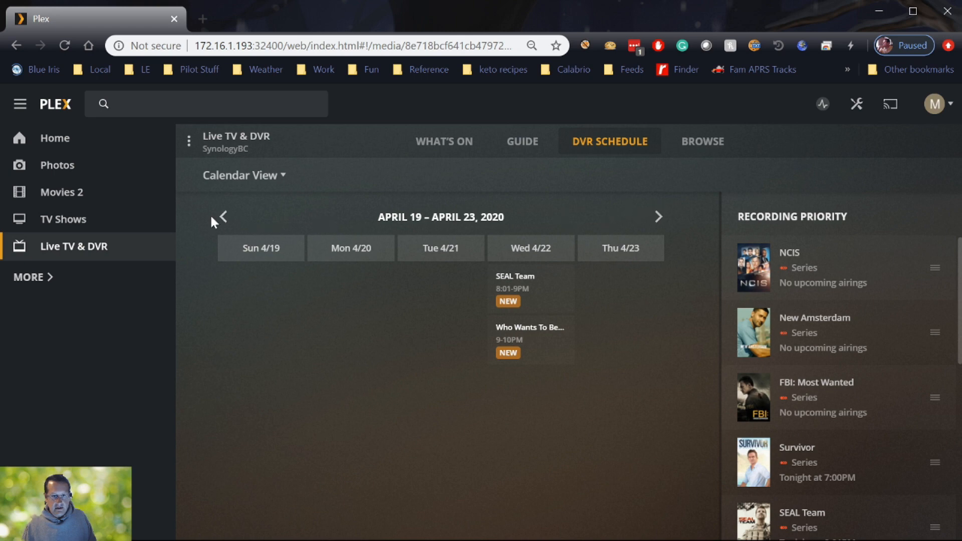
click(220, 216)
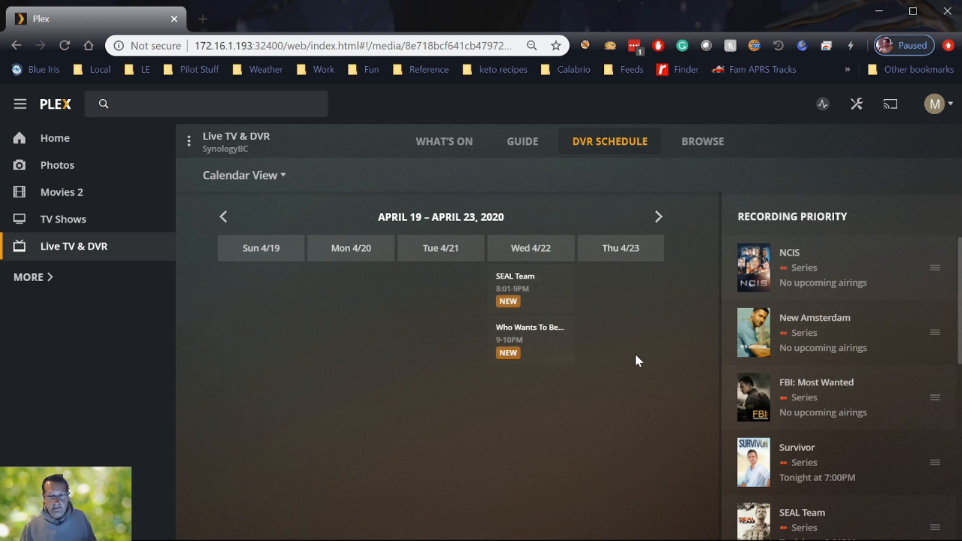
mouse_move(636, 216)
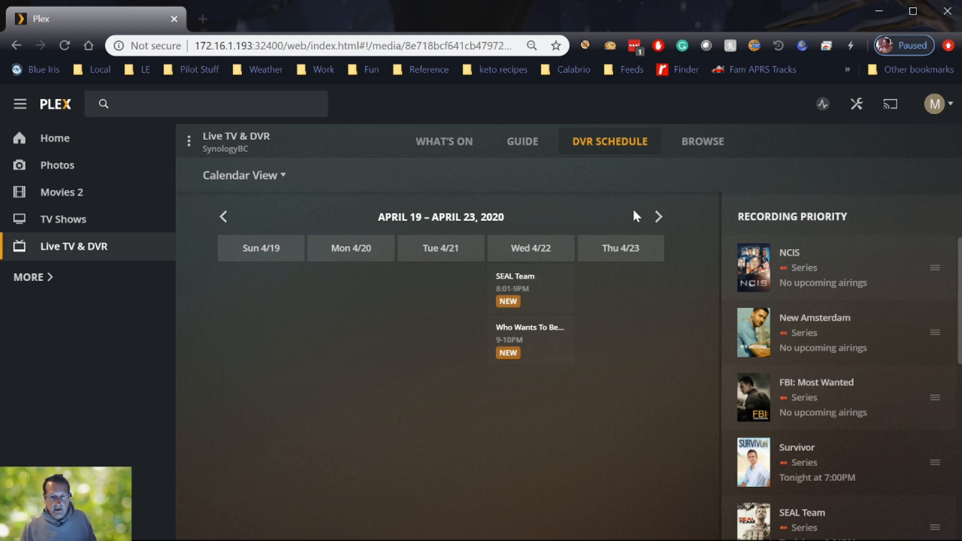
click(658, 217)
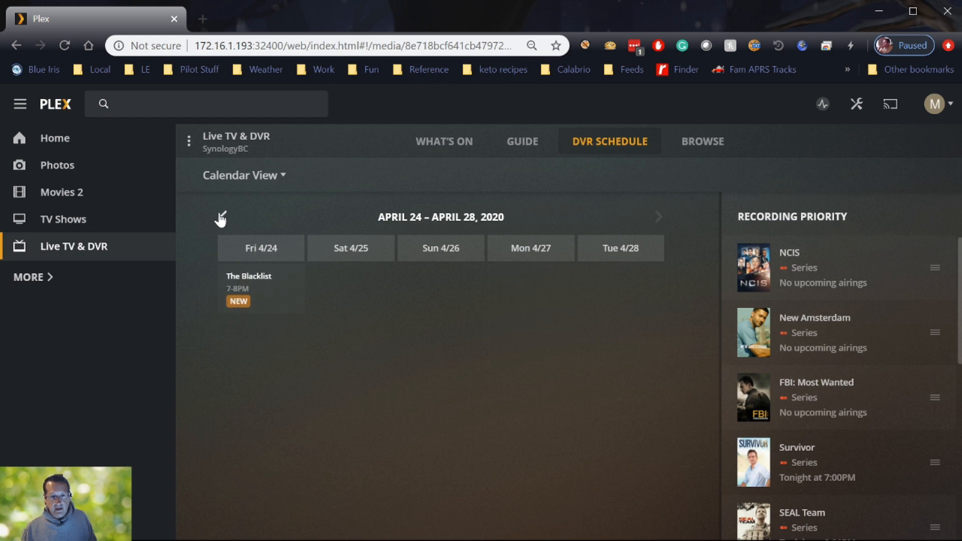
click(221, 217)
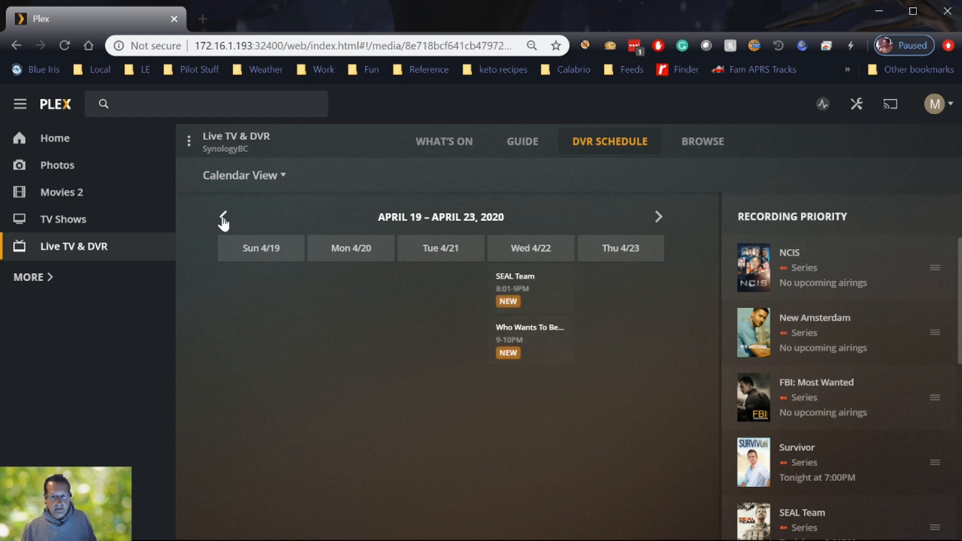
click(223, 216)
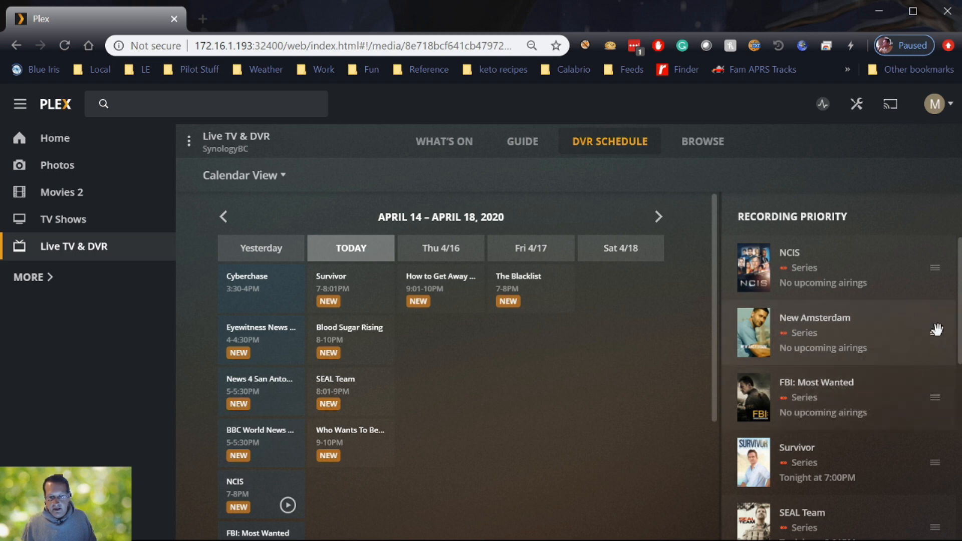
mouse_move(935, 281)
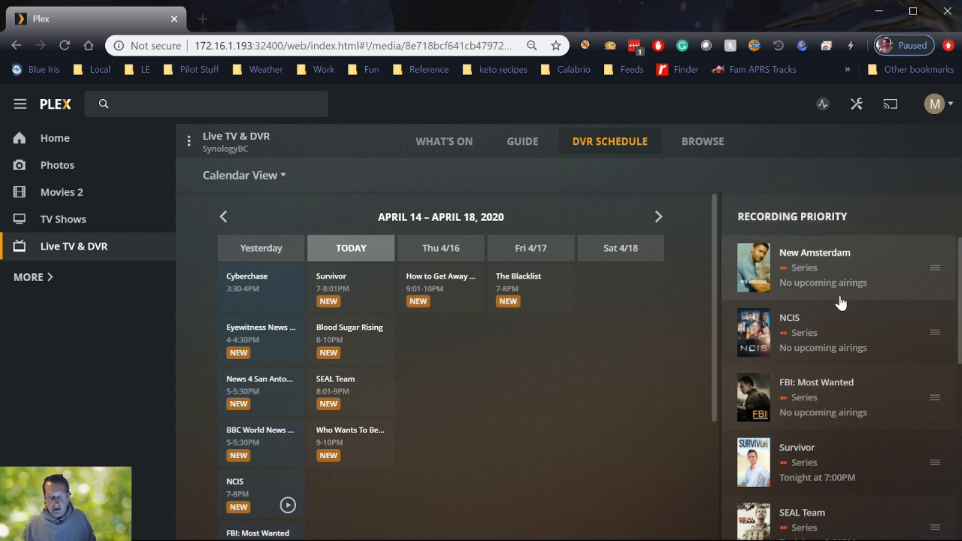
mouse_move(621, 370)
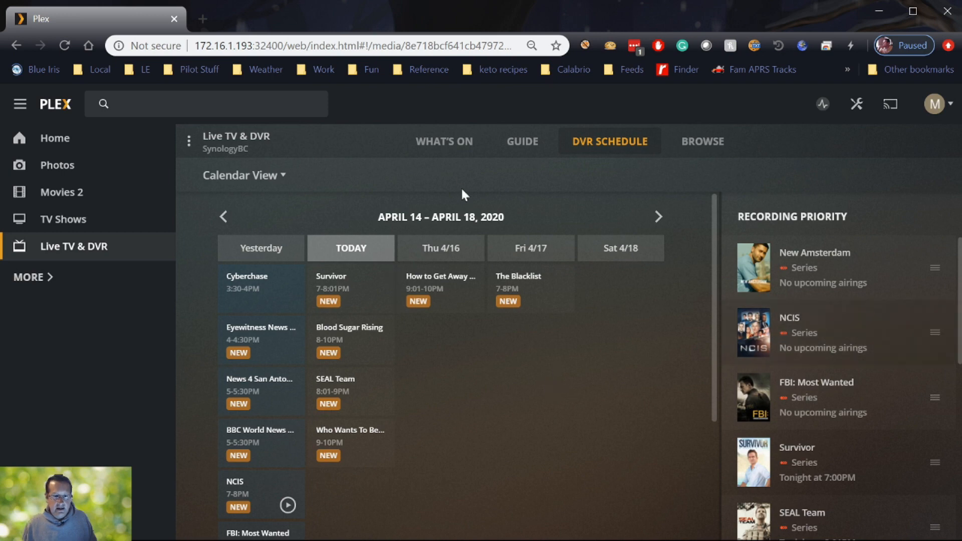
mouse_move(438, 174)
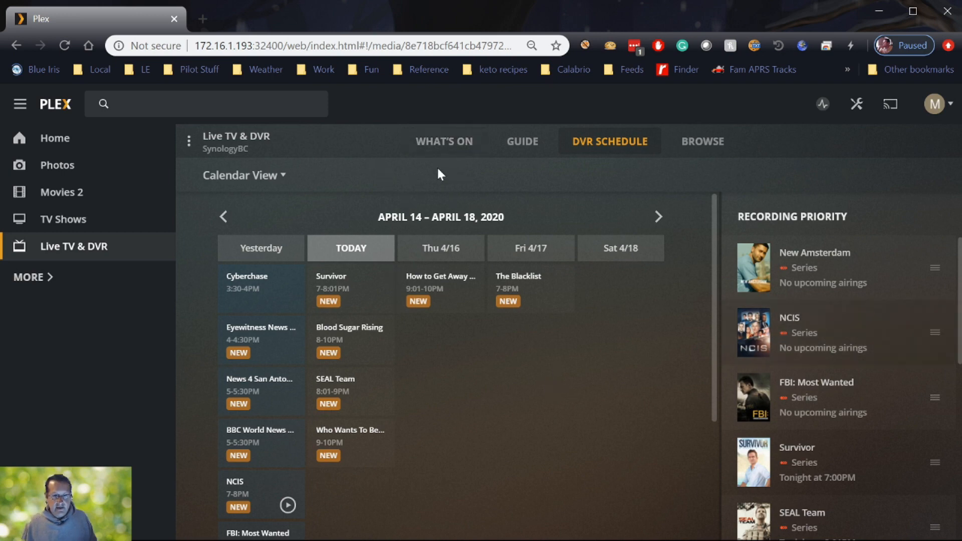
From the guide, open record options for Eyewitness News at 12PM on 5.1 and pick all episodes
click(521, 141)
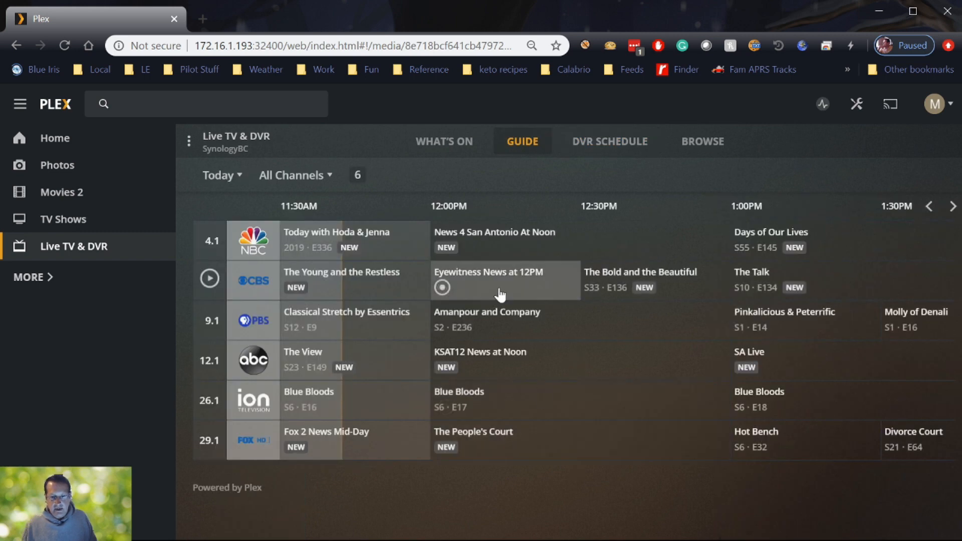
click(500, 280)
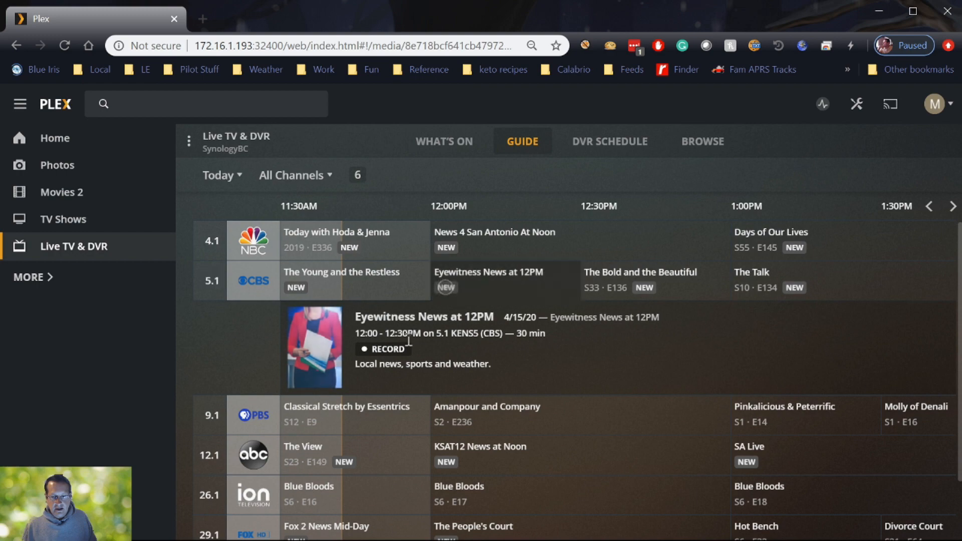
click(383, 349)
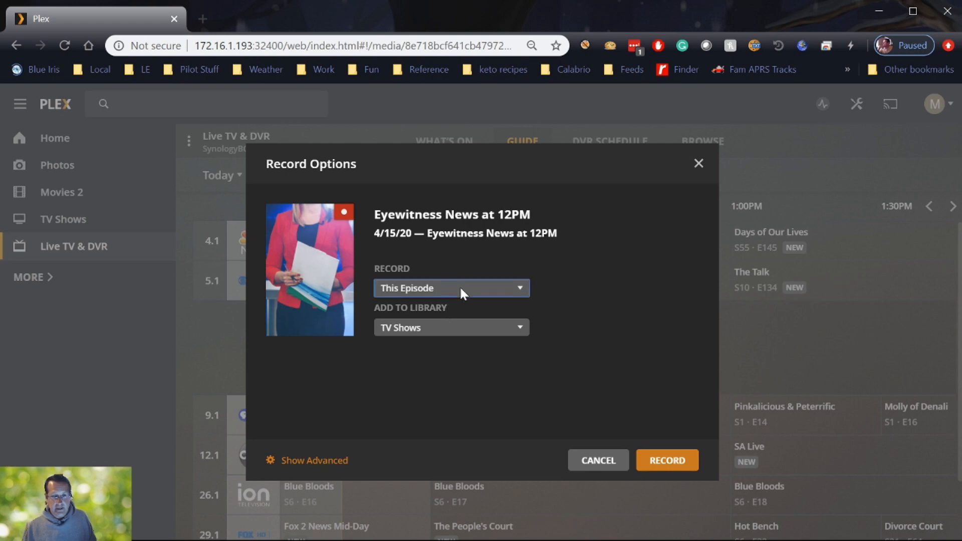
click(451, 287)
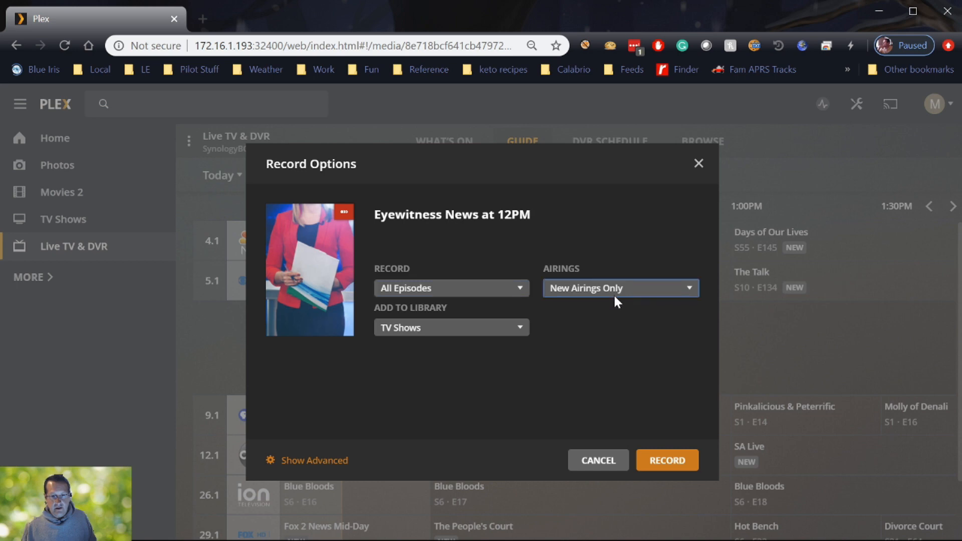
mouse_move(422, 324)
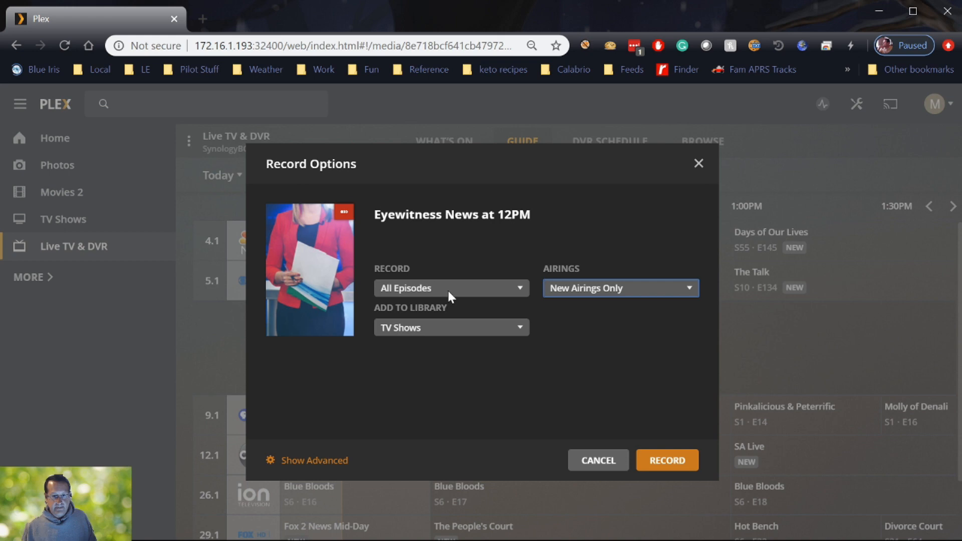
Show the advanced recording settings for Eyewitness News at 12PM
click(313, 460)
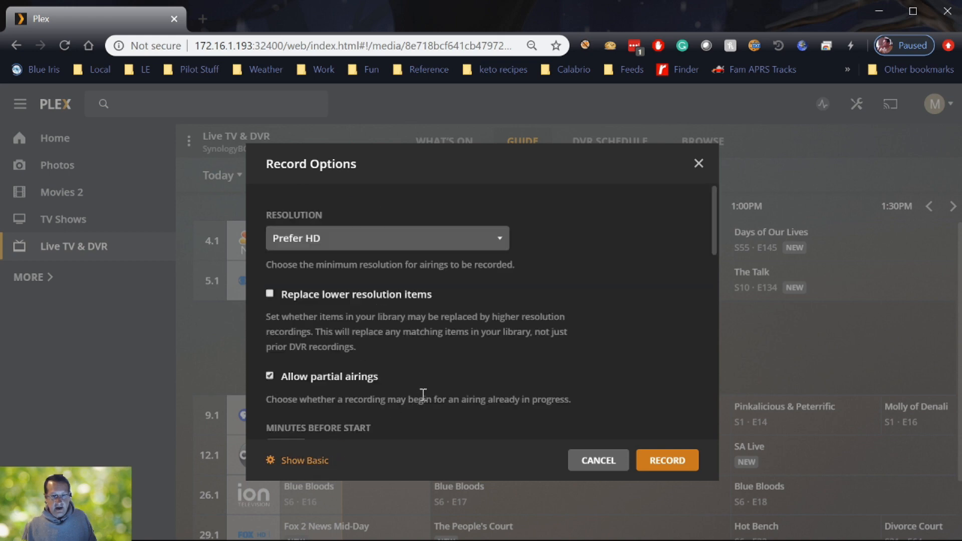
Set Limit to Channel to 5.1 KENS5 (CBS) in the advanced record options
click(386, 238)
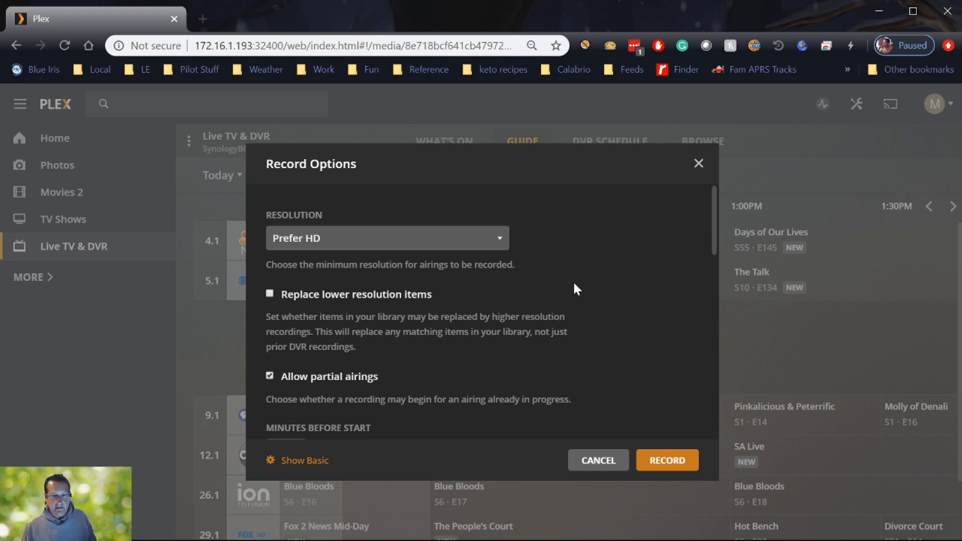
mouse_move(582, 348)
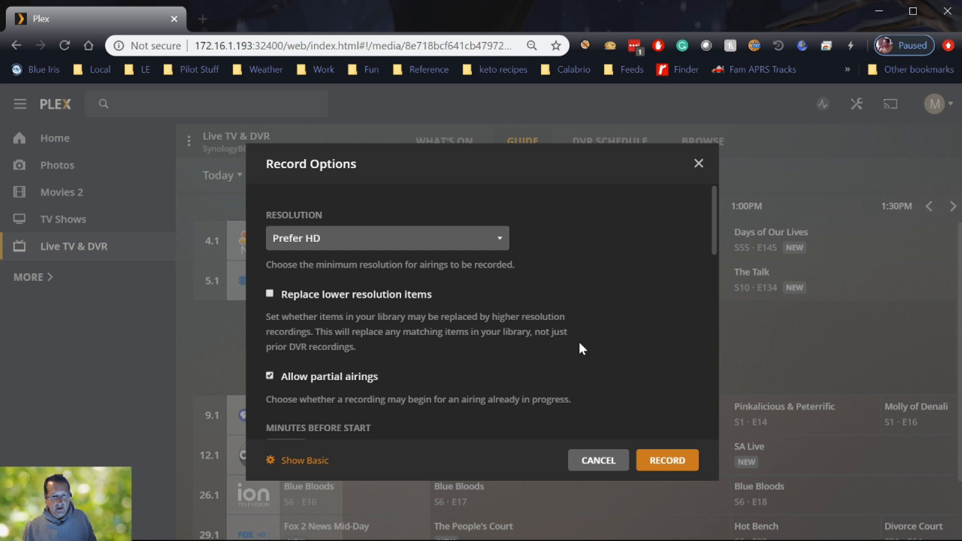
scroll(down, 3)
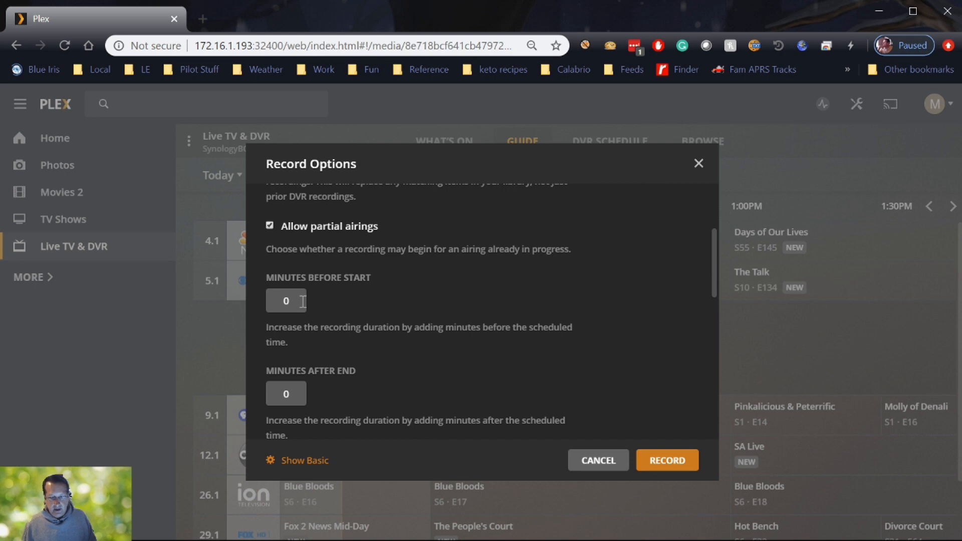
mouse_move(379, 369)
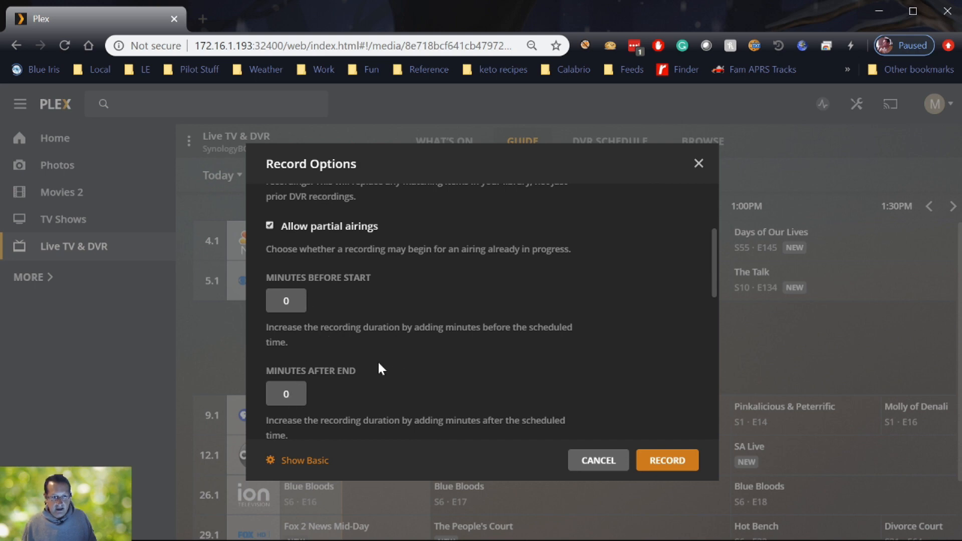
mouse_move(371, 371)
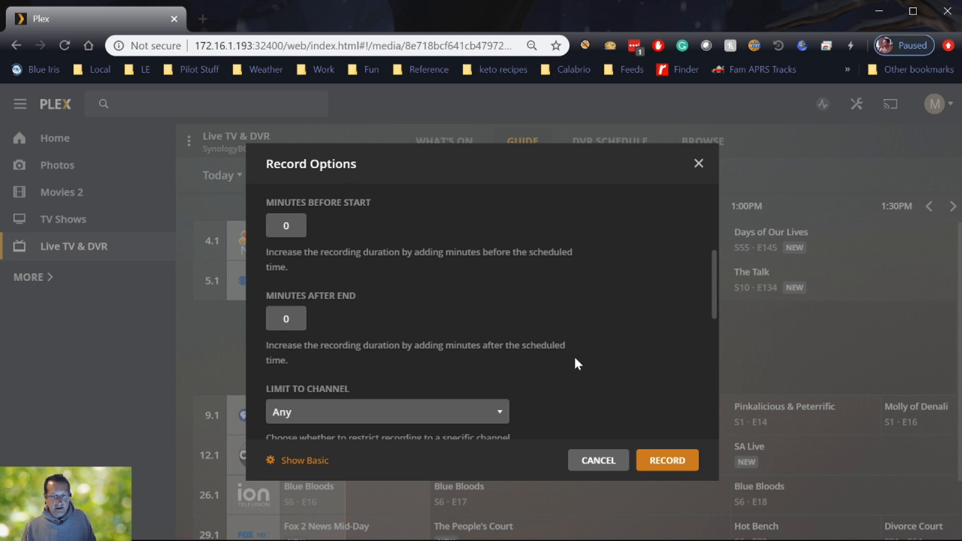
scroll(down, 3)
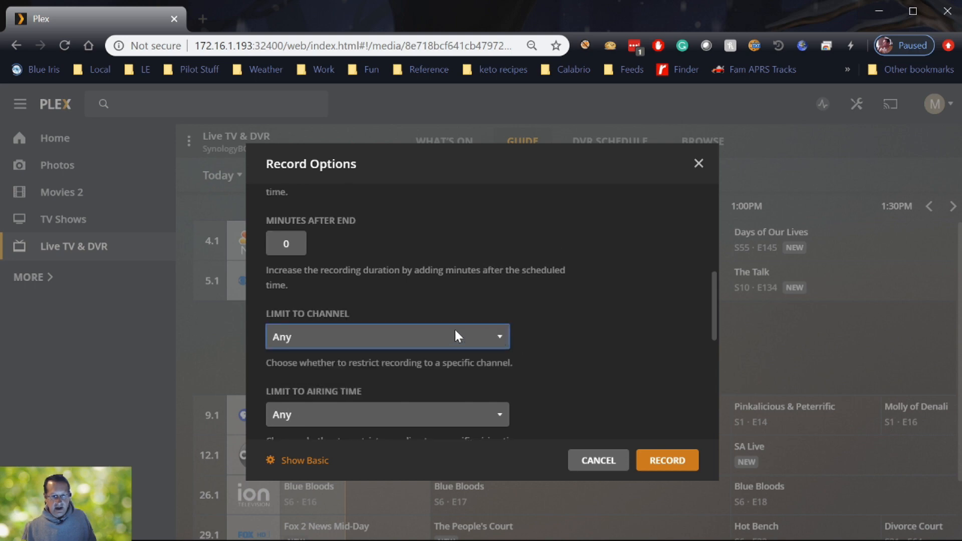
click(386, 336)
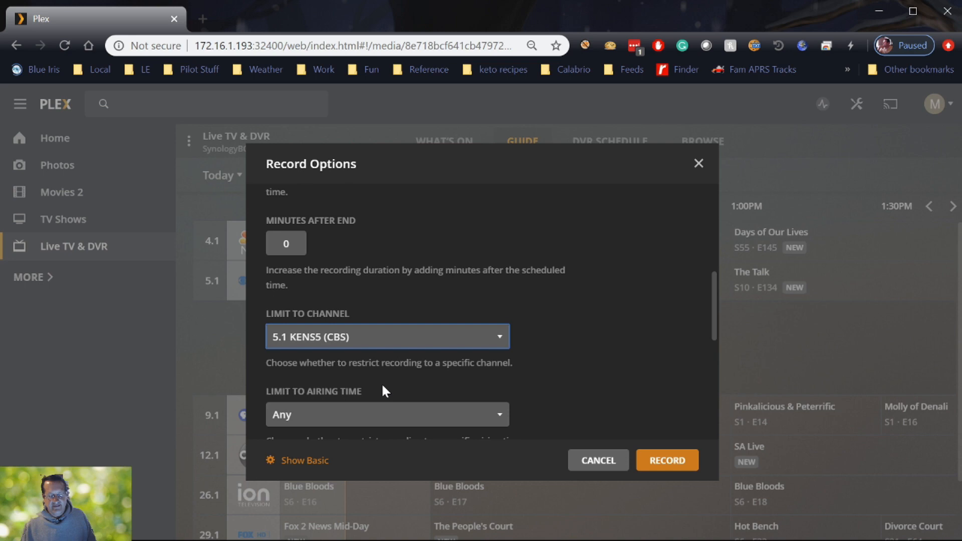
mouse_move(568, 319)
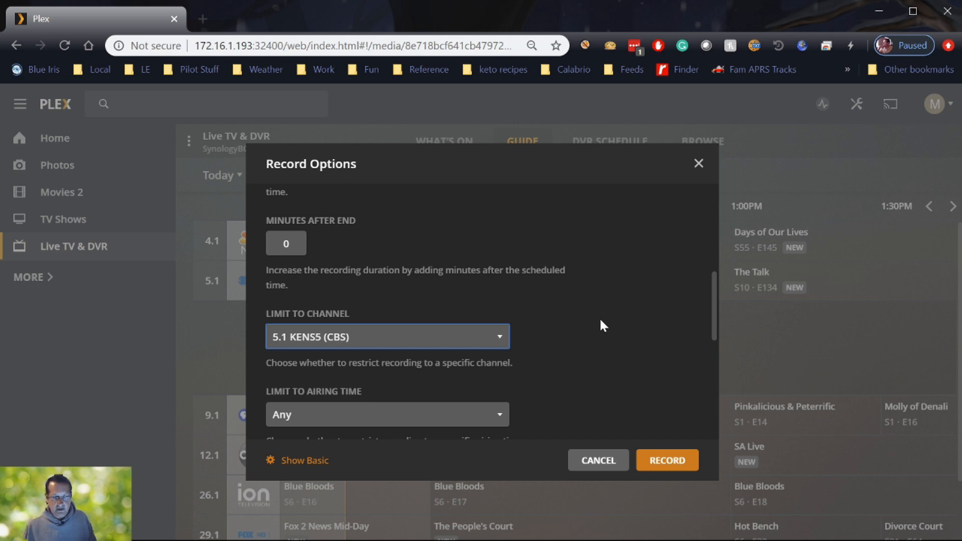
mouse_move(554, 344)
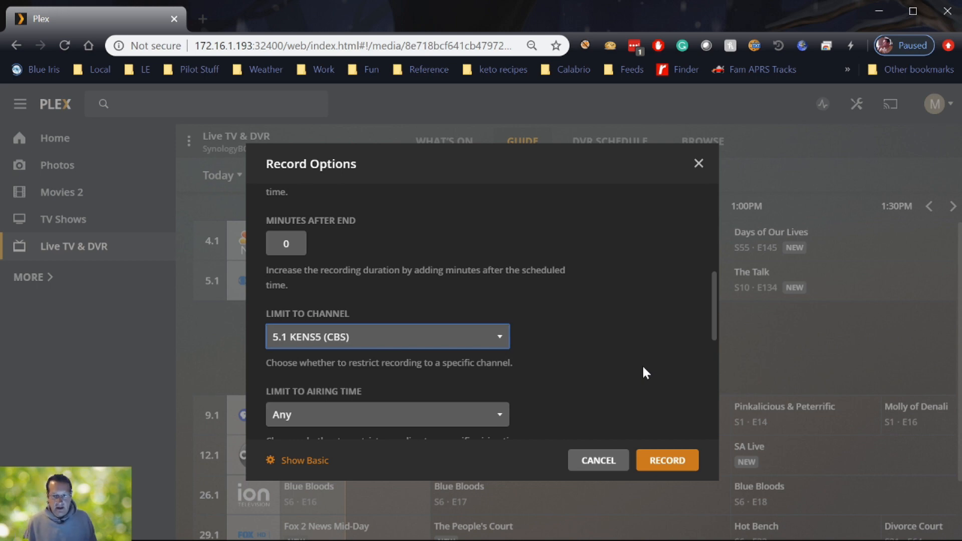
scroll(down, 3)
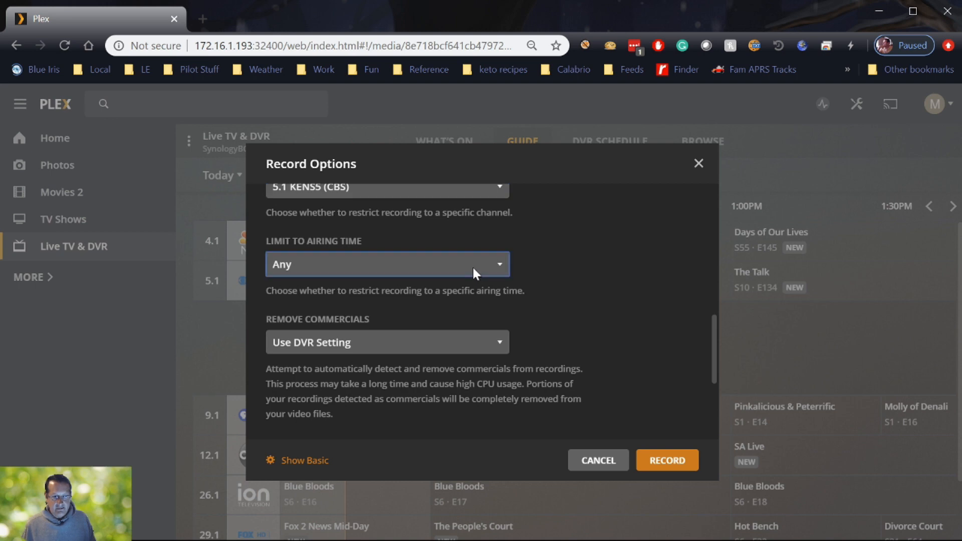
mouse_move(565, 317)
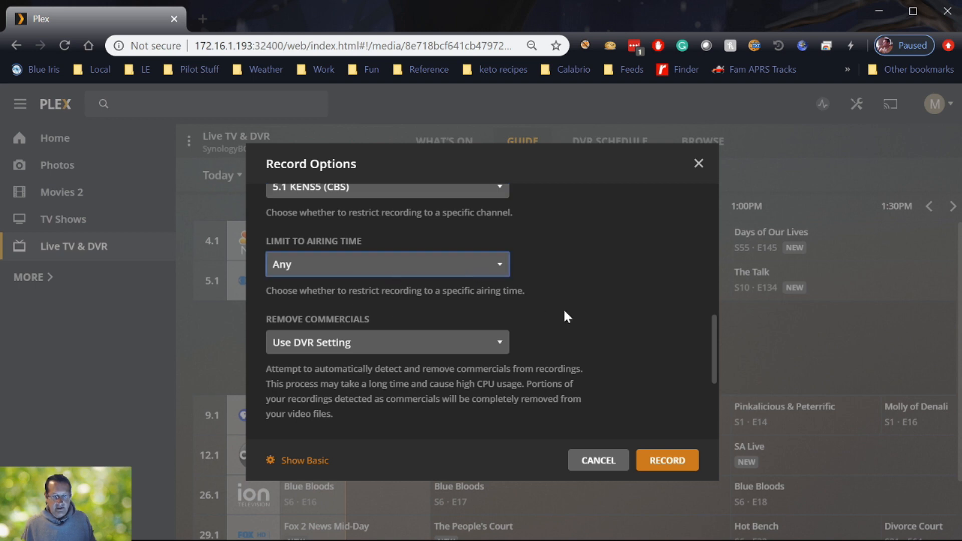
mouse_move(586, 326)
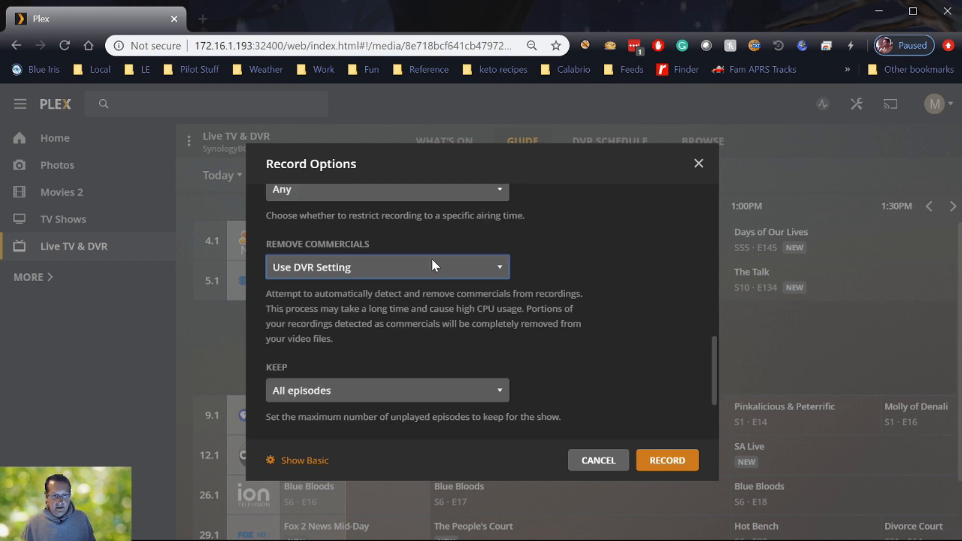
mouse_move(383, 296)
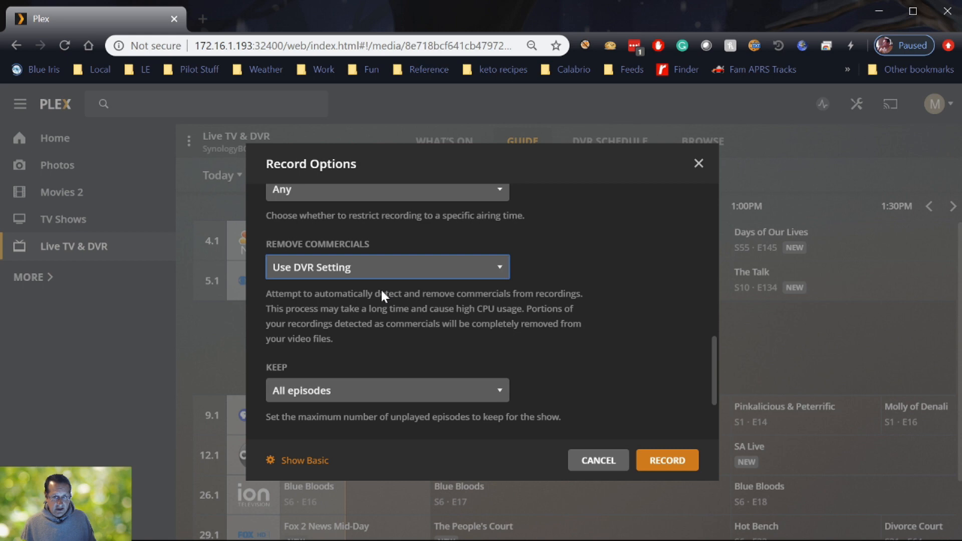
mouse_move(587, 289)
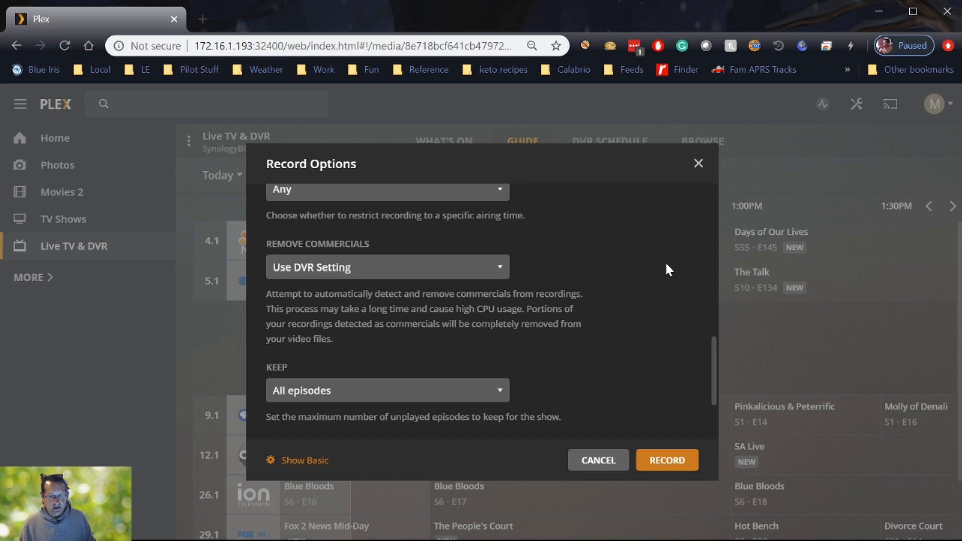
mouse_move(386, 311)
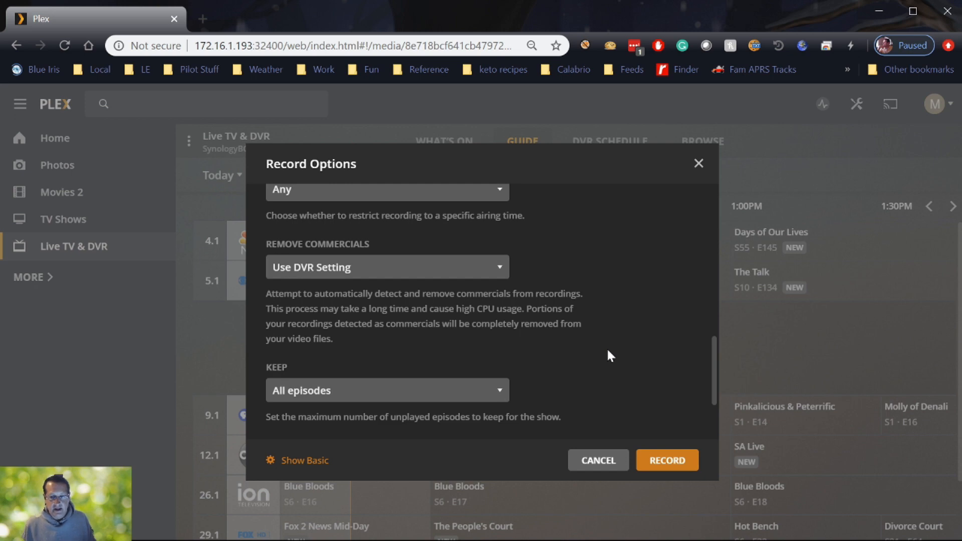
scroll(down, 3)
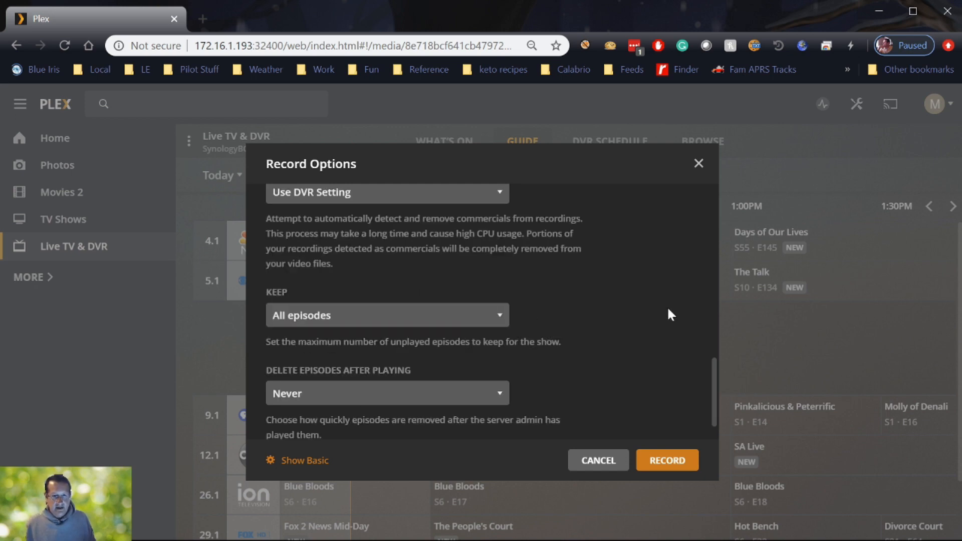
mouse_move(608, 342)
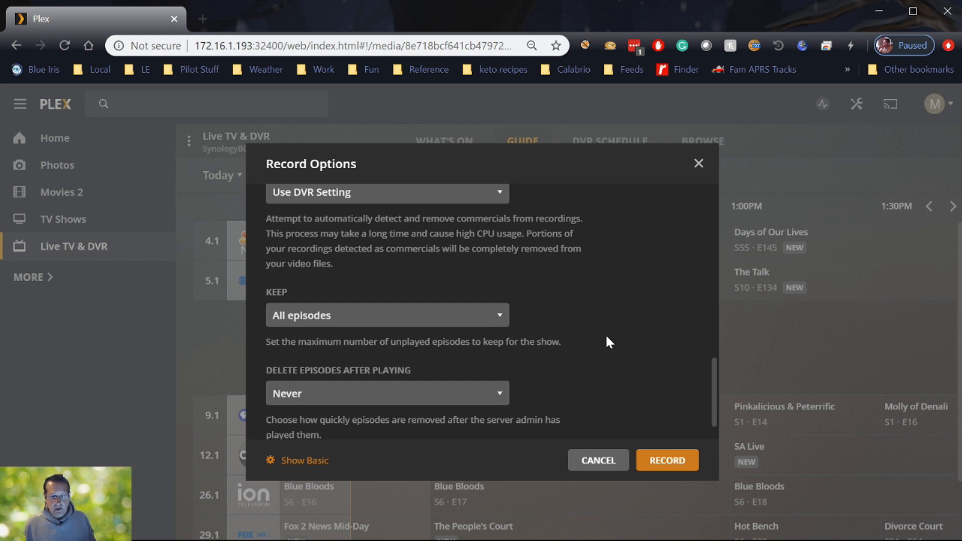
scroll(down, 3)
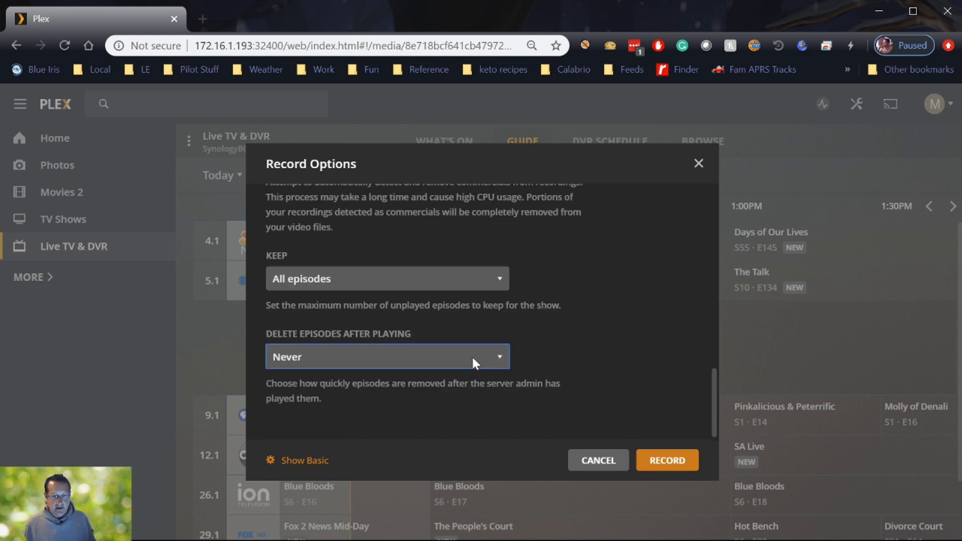
mouse_move(662, 453)
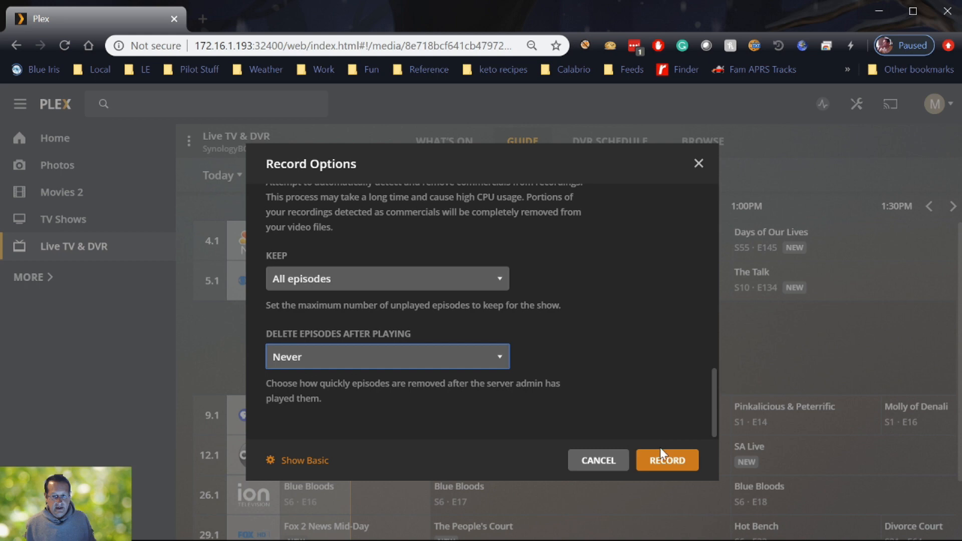
Confirm the record options so Eyewitness News at 12PM on 5.1 KENS5 is scheduled
click(666, 459)
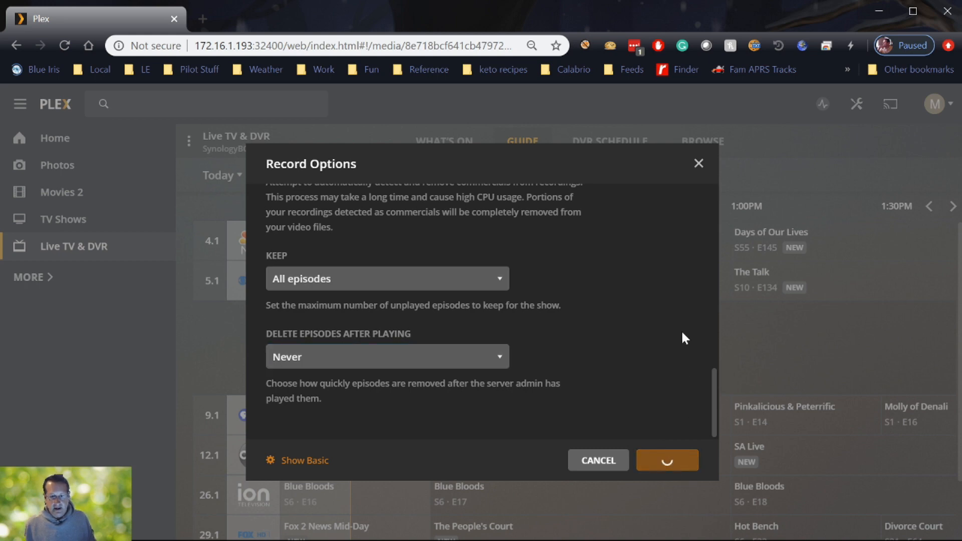
click(666, 459)
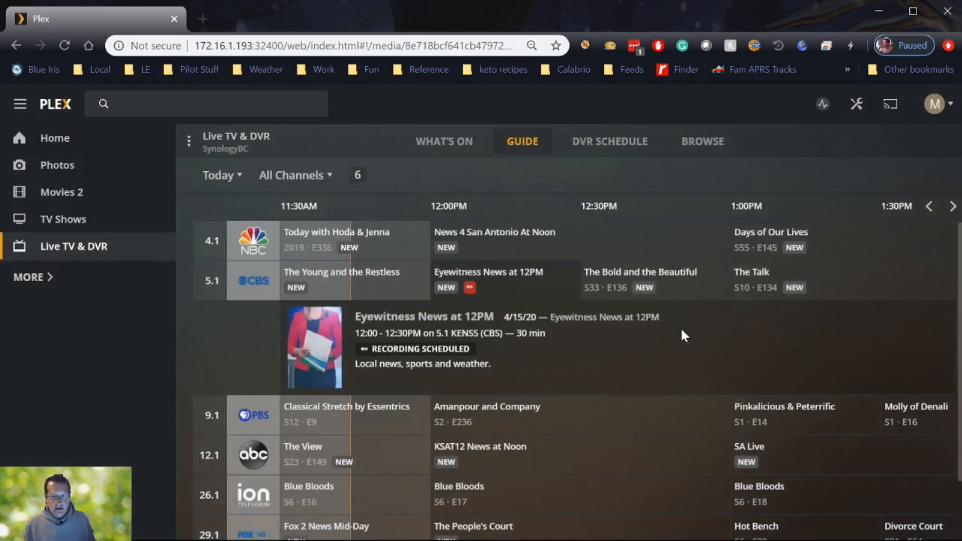
mouse_move(442, 359)
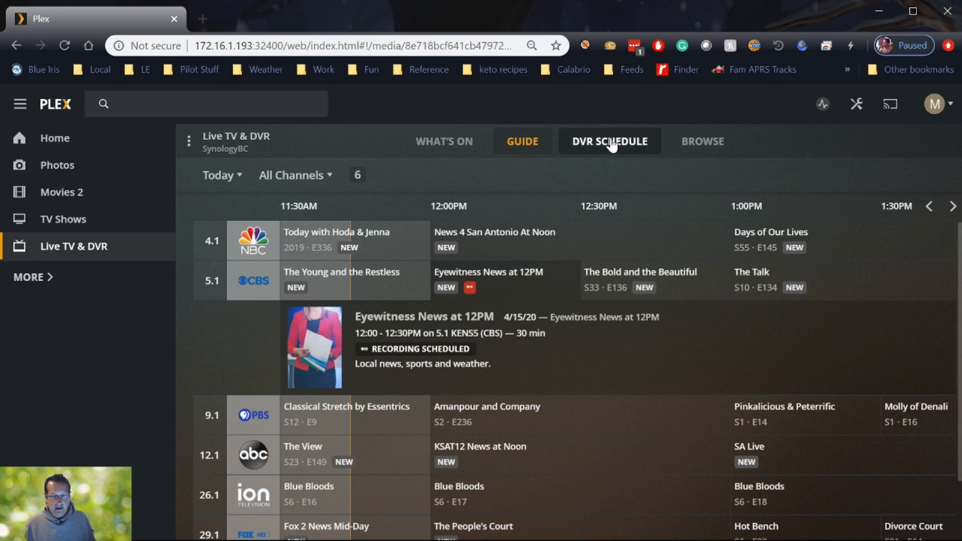
Show the DVR Schedule calendar listing the noon news for April 14–18
click(609, 142)
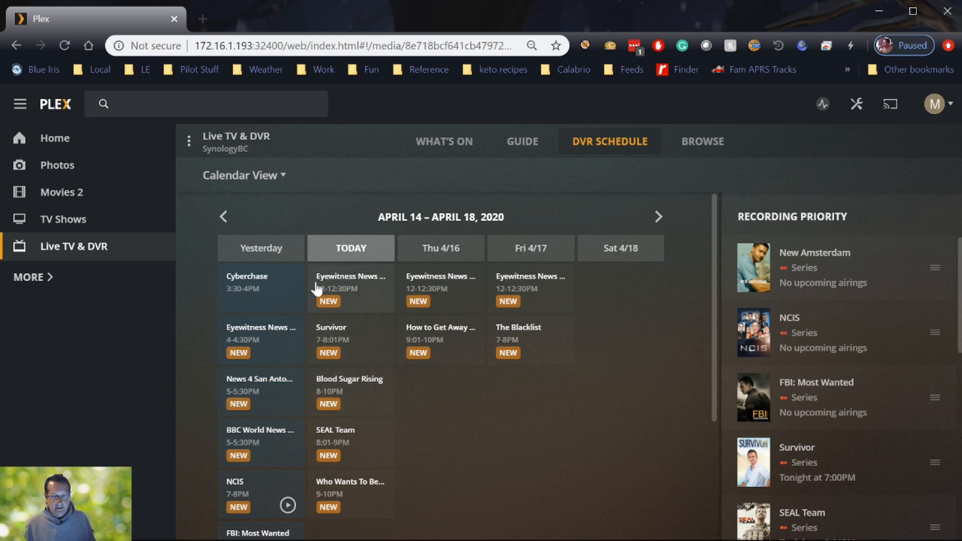
mouse_move(341, 285)
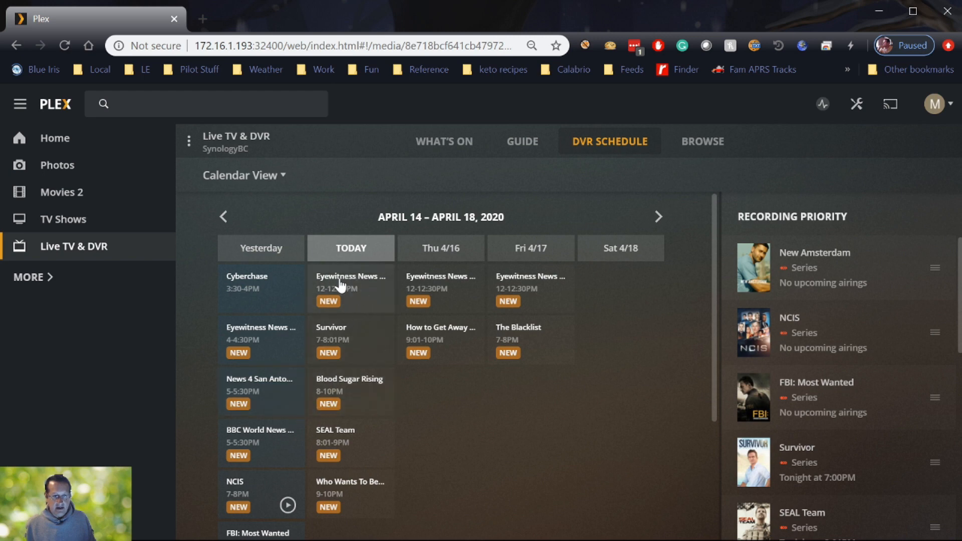
mouse_move(354, 300)
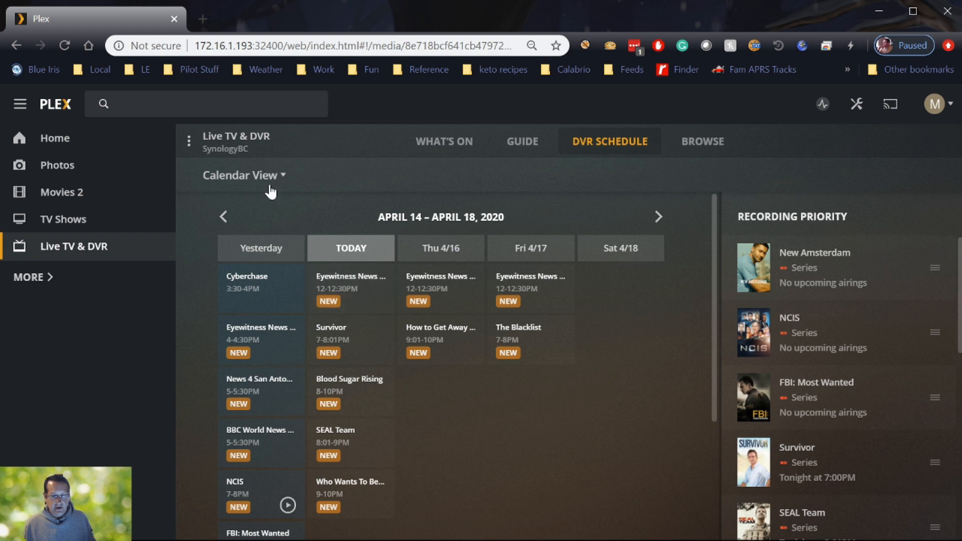
click(242, 175)
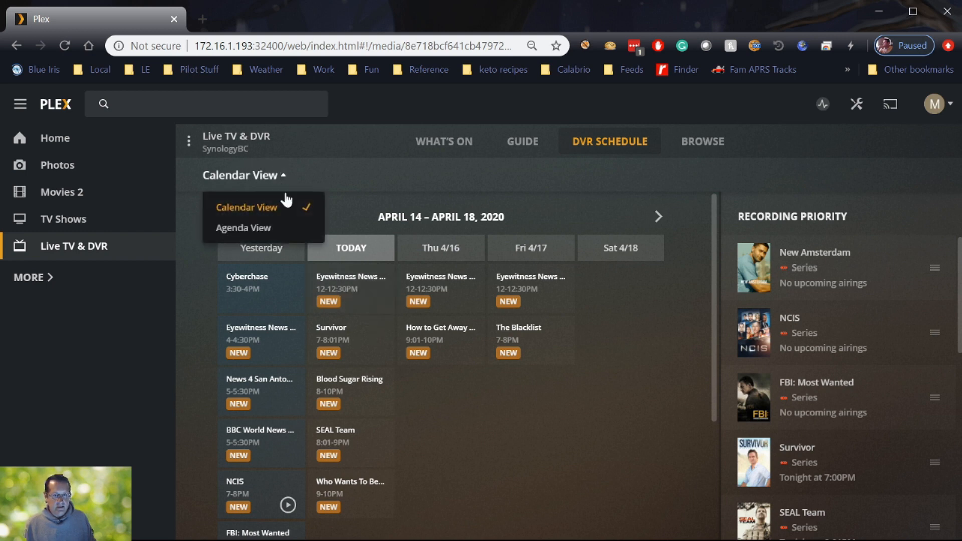
click(244, 227)
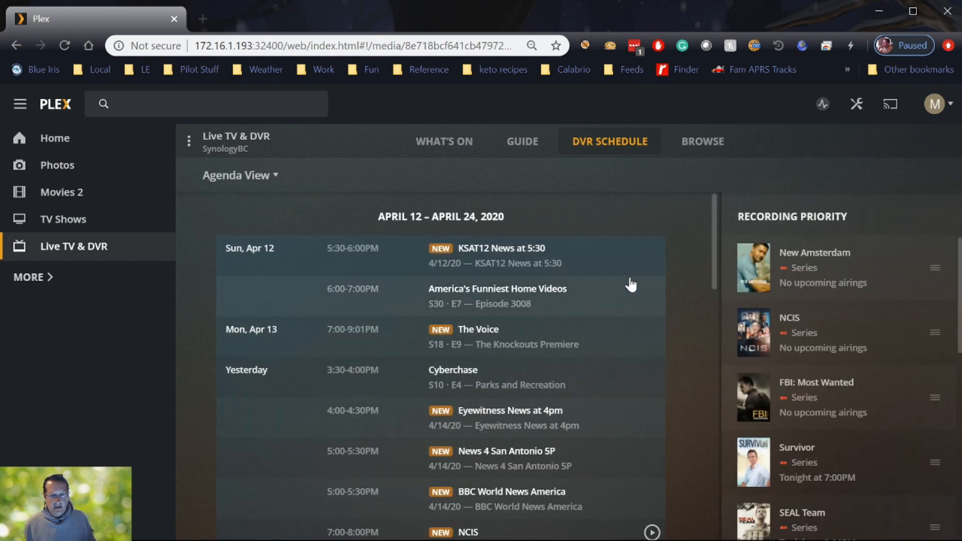
scroll(down, 3)
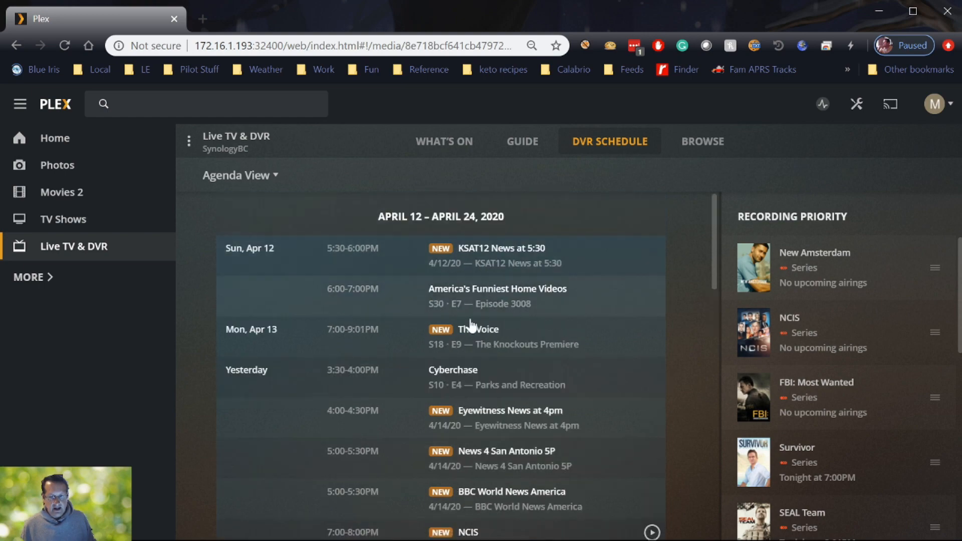
scroll(down, 3)
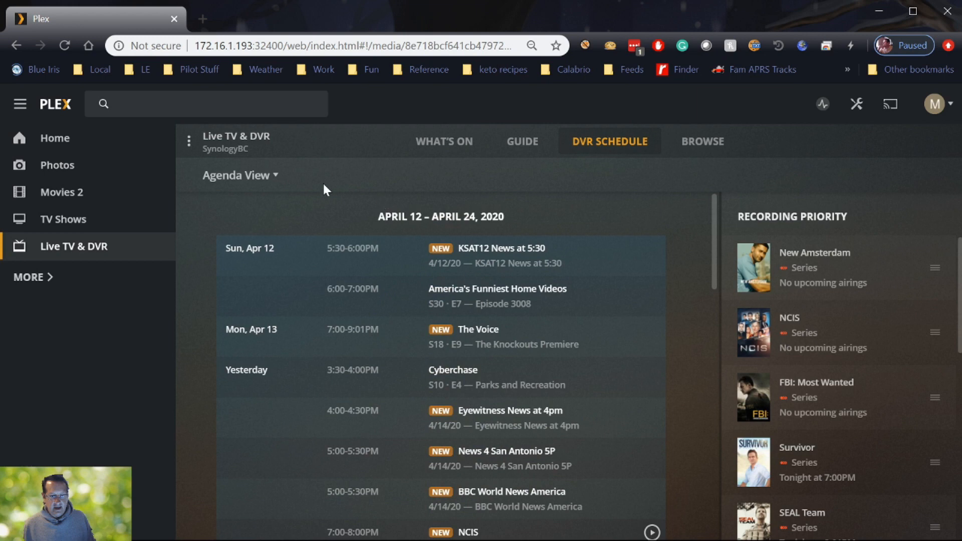
click(240, 176)
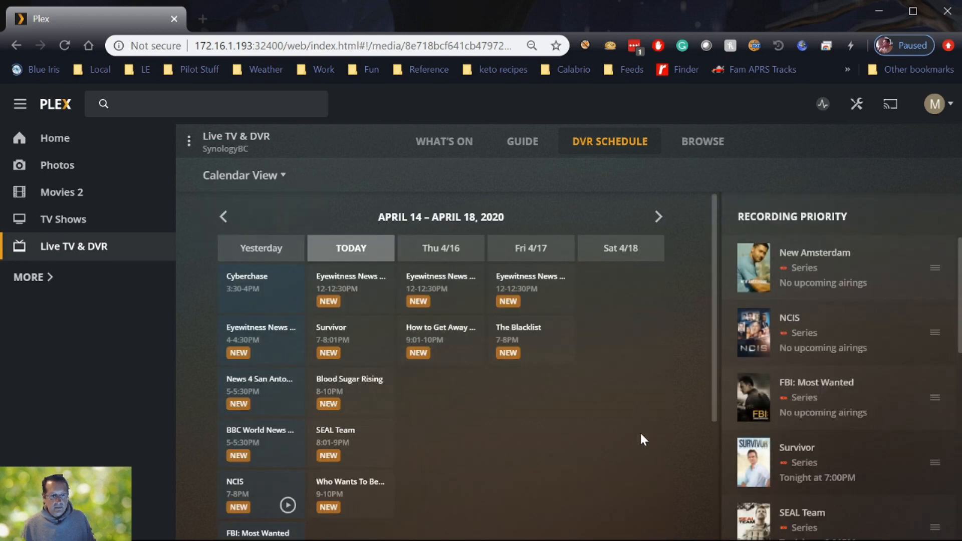
mouse_move(616, 445)
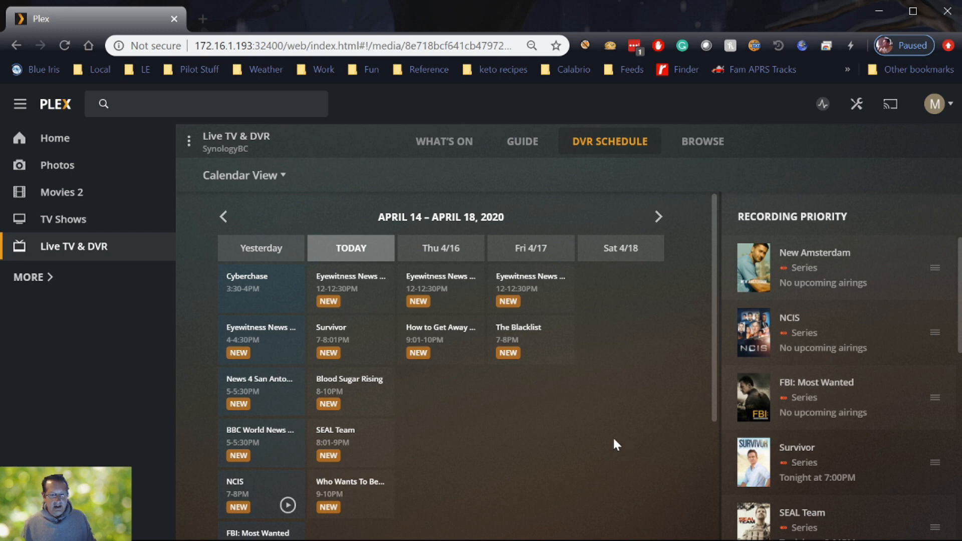
mouse_move(548, 468)
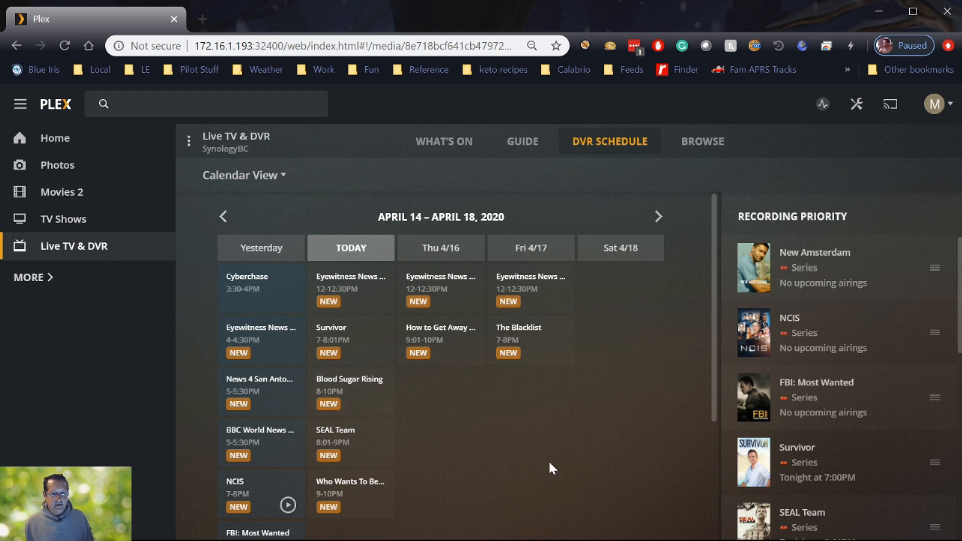